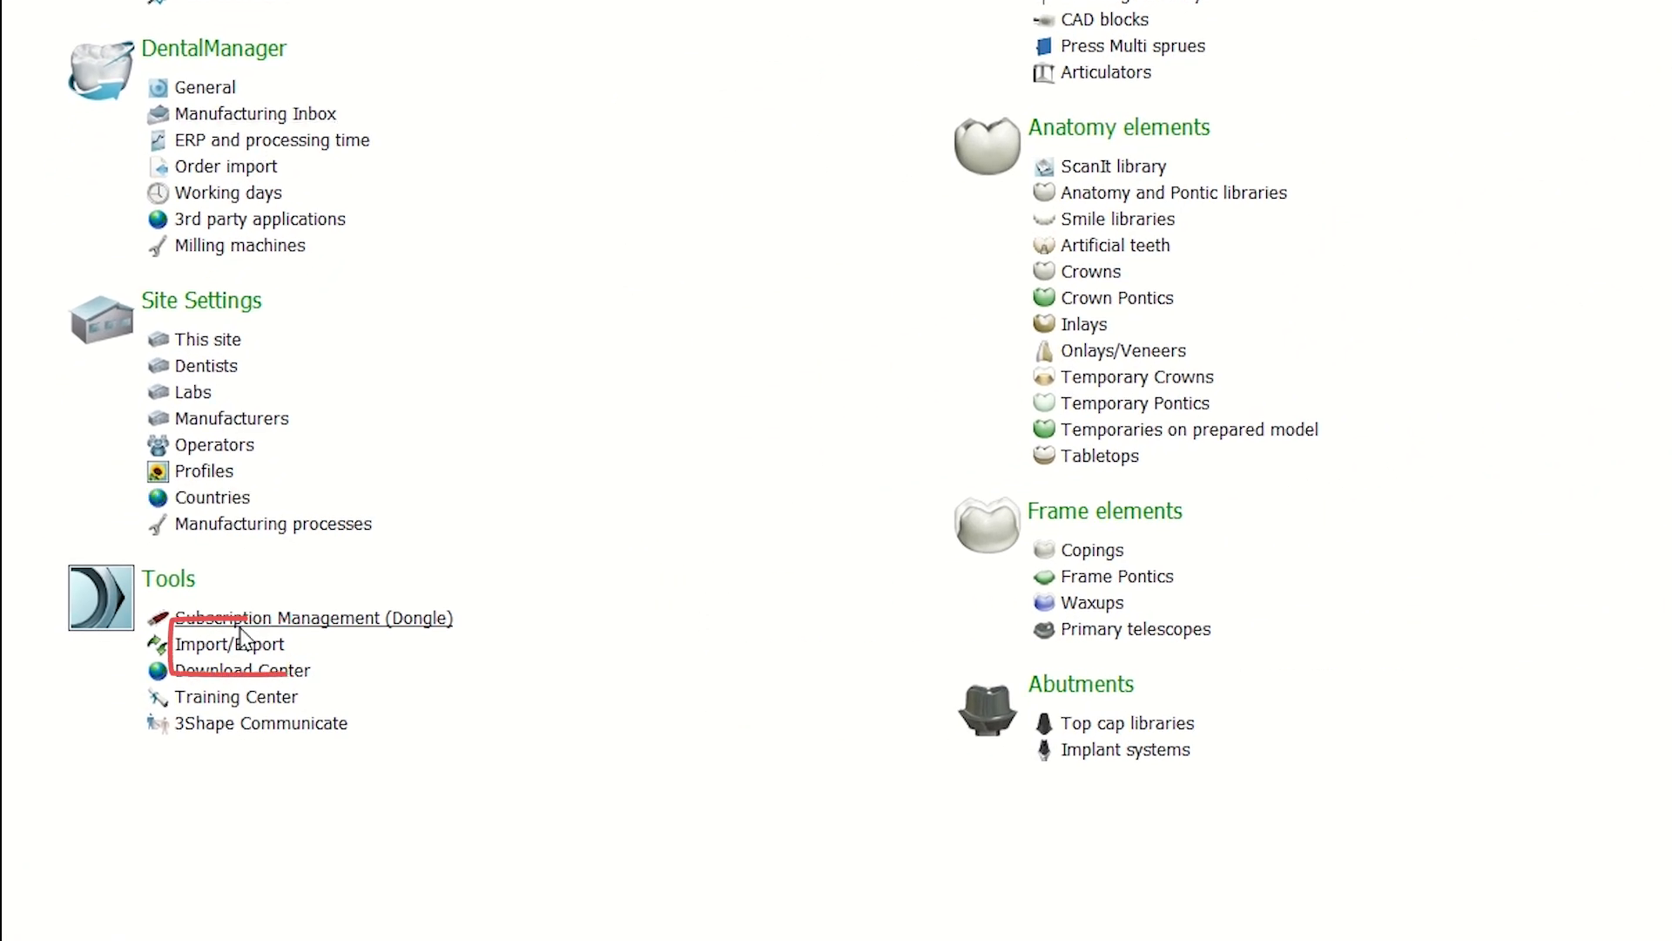
Select the Stratasys TrueDent_V1-21.dme file from Tools > Import/Export materials
click(228, 644)
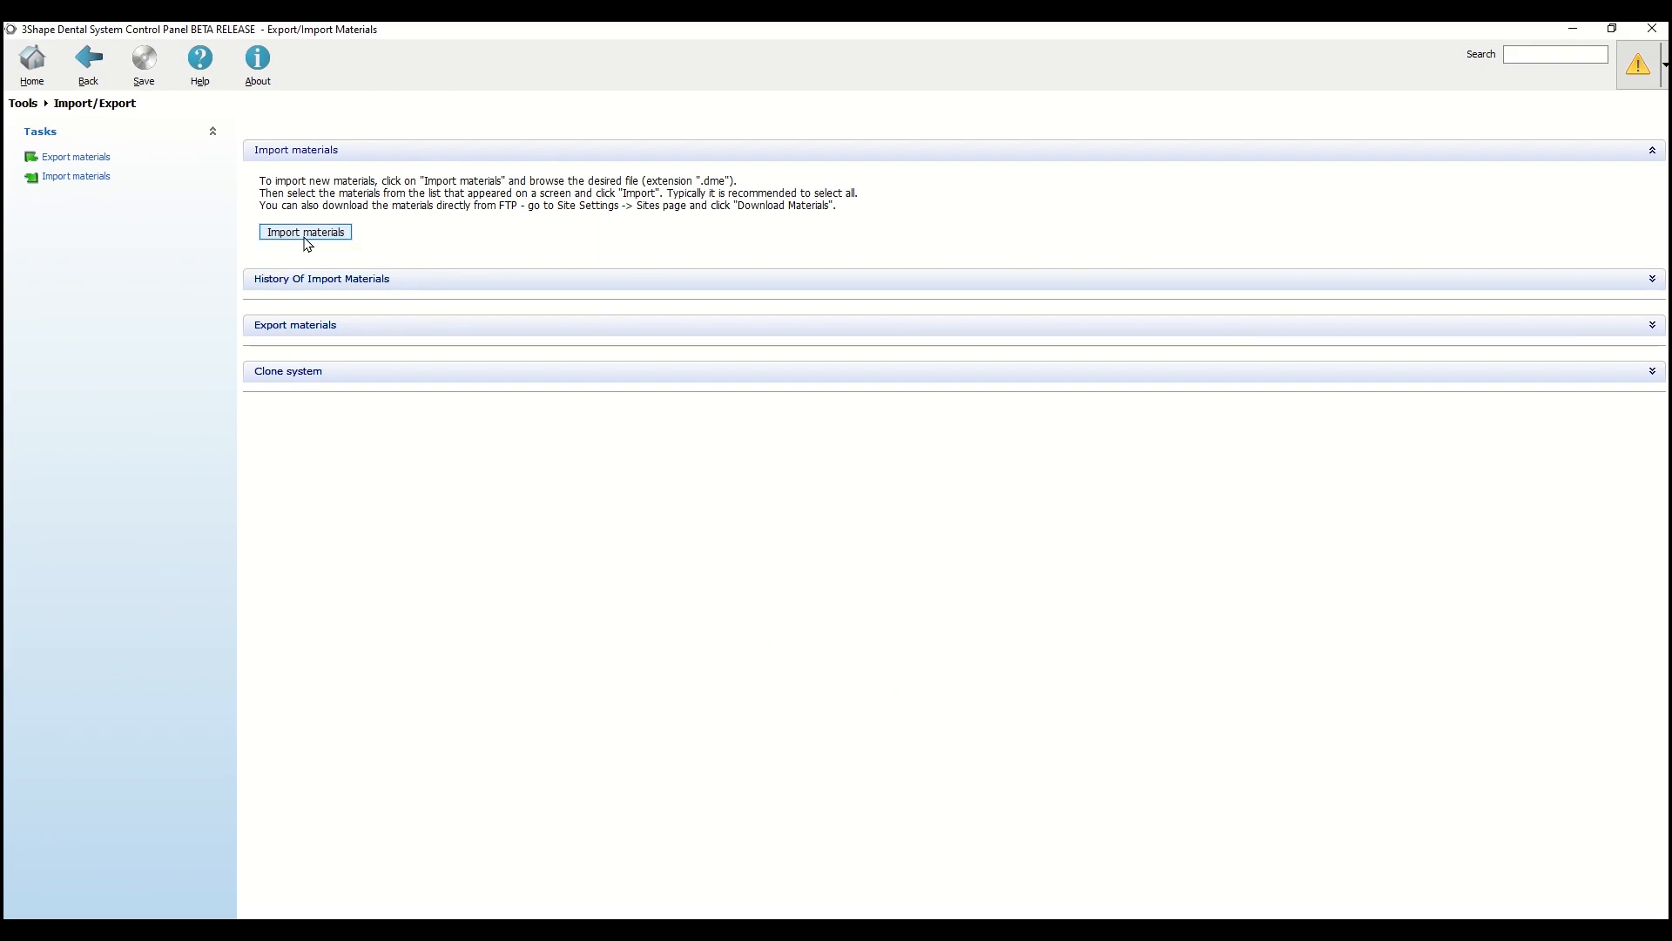
click(305, 231)
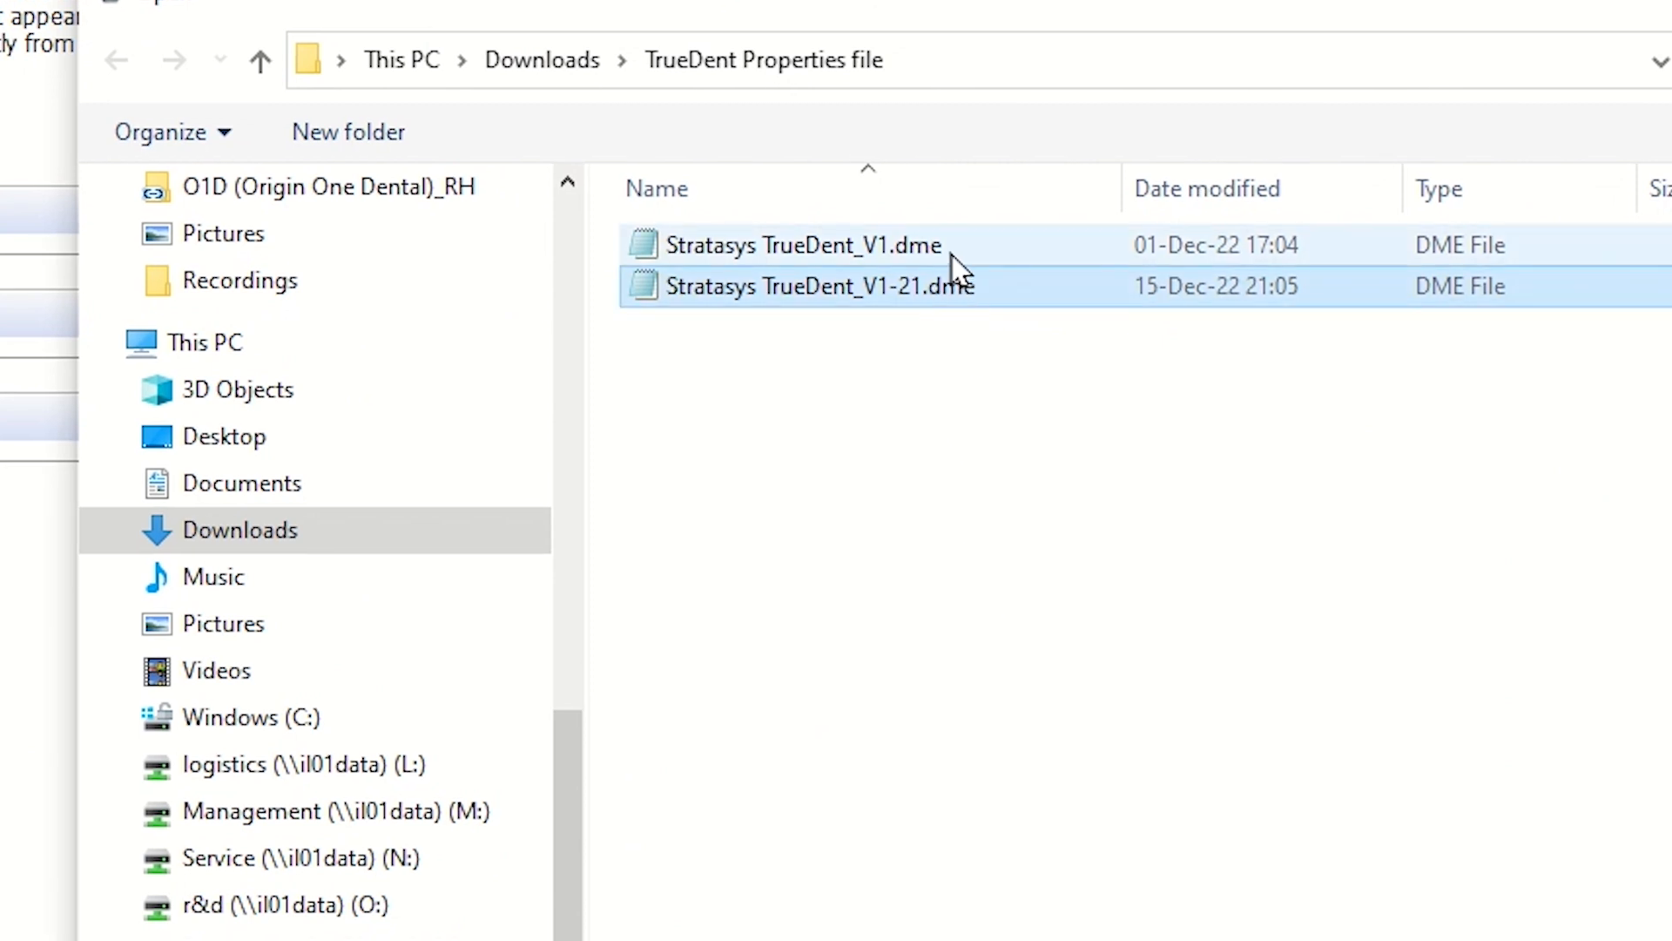
click(805, 244)
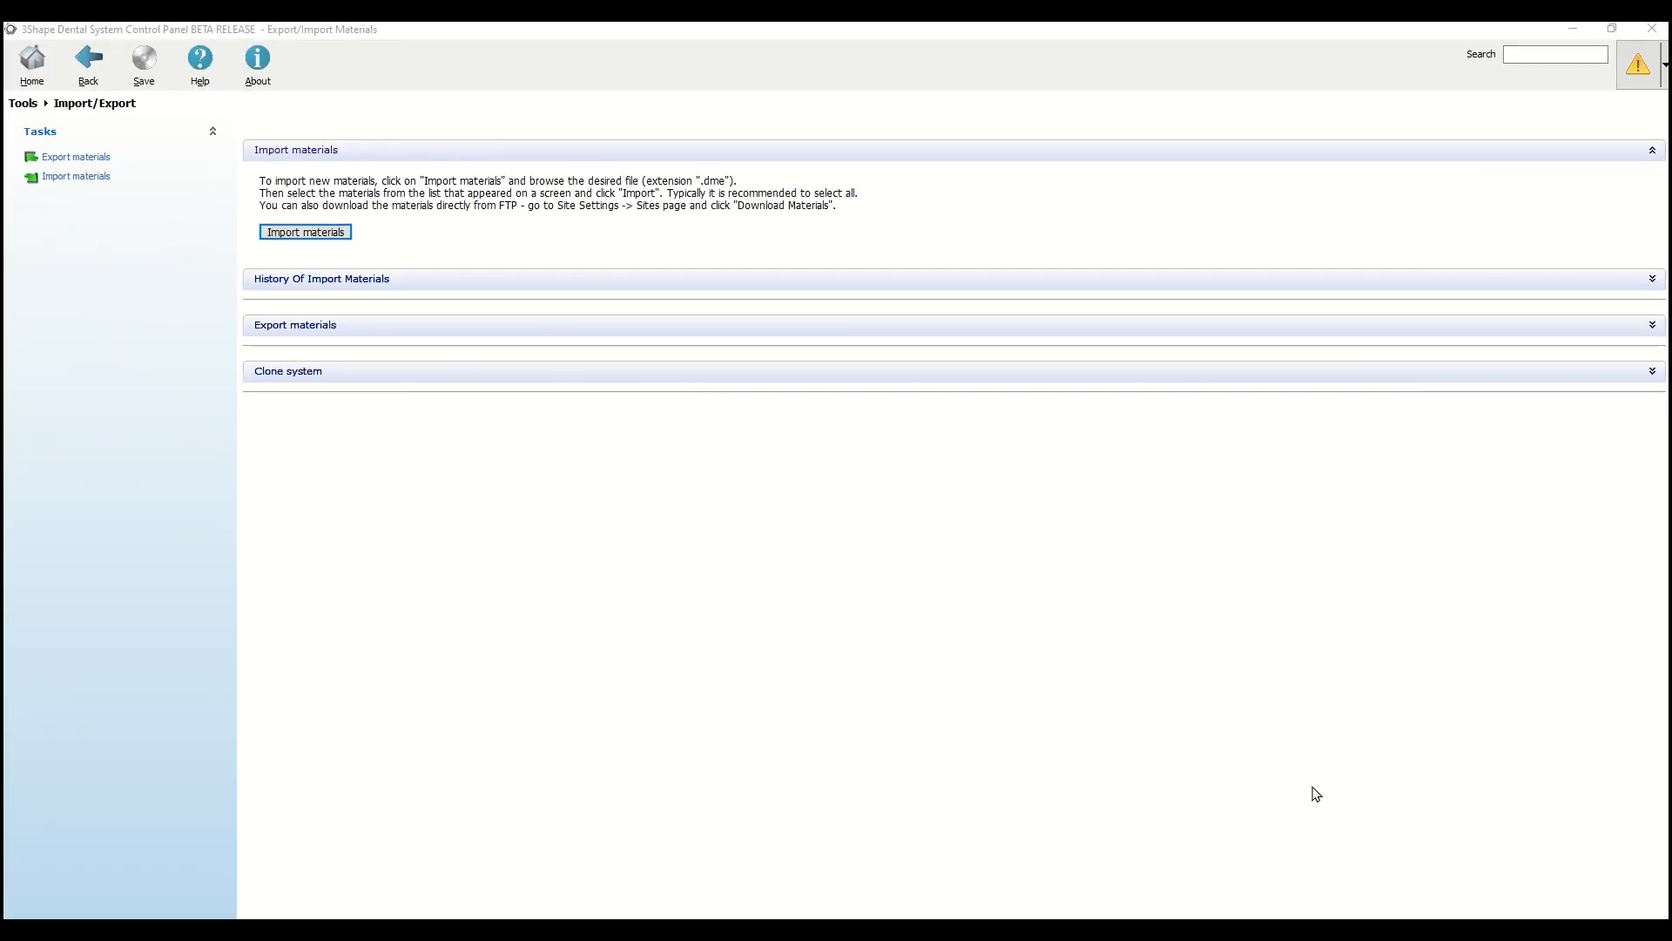
Import every listed Stratasys TrueDent material and confirm saving the changes
click(305, 232)
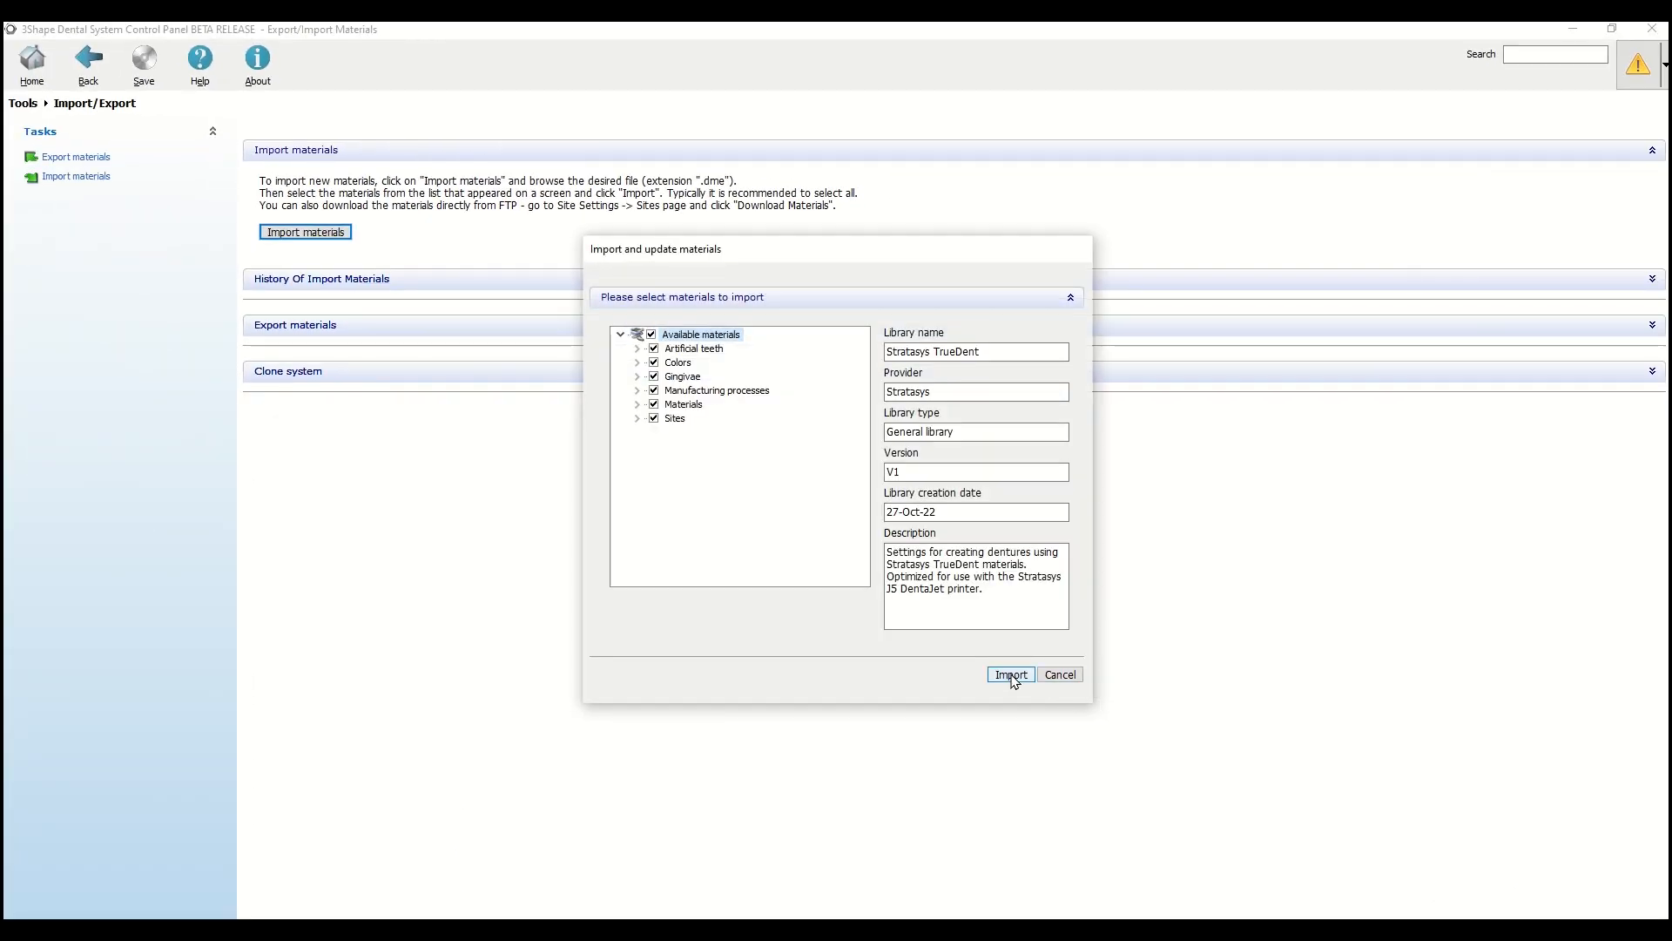
click(1009, 675)
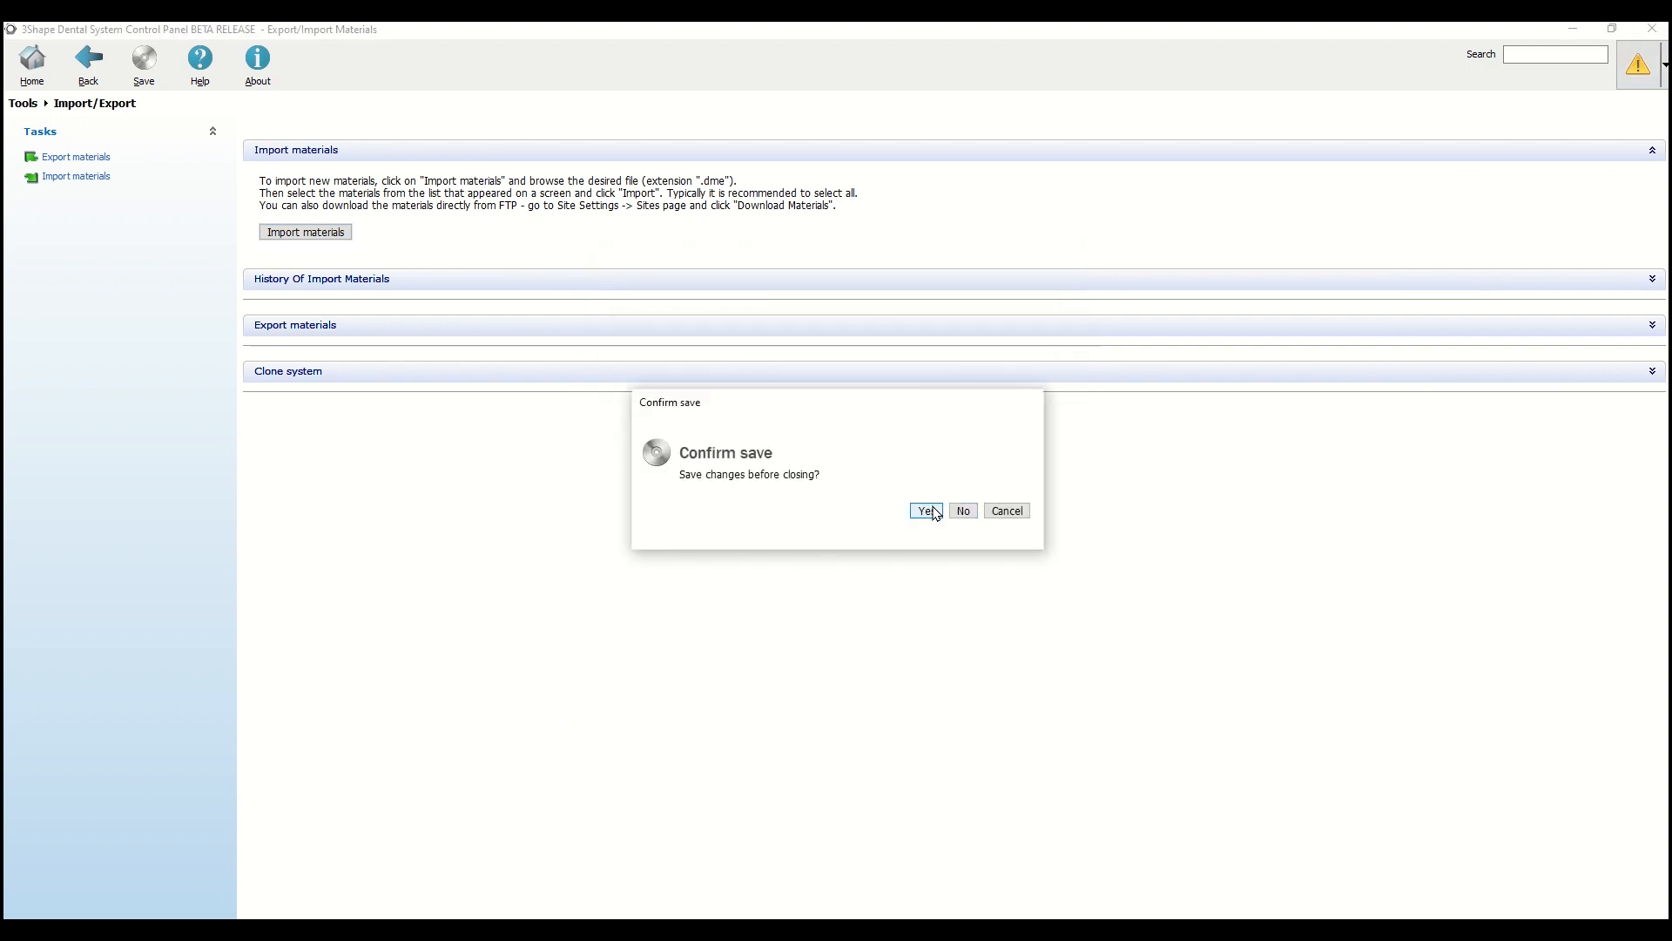
click(923, 510)
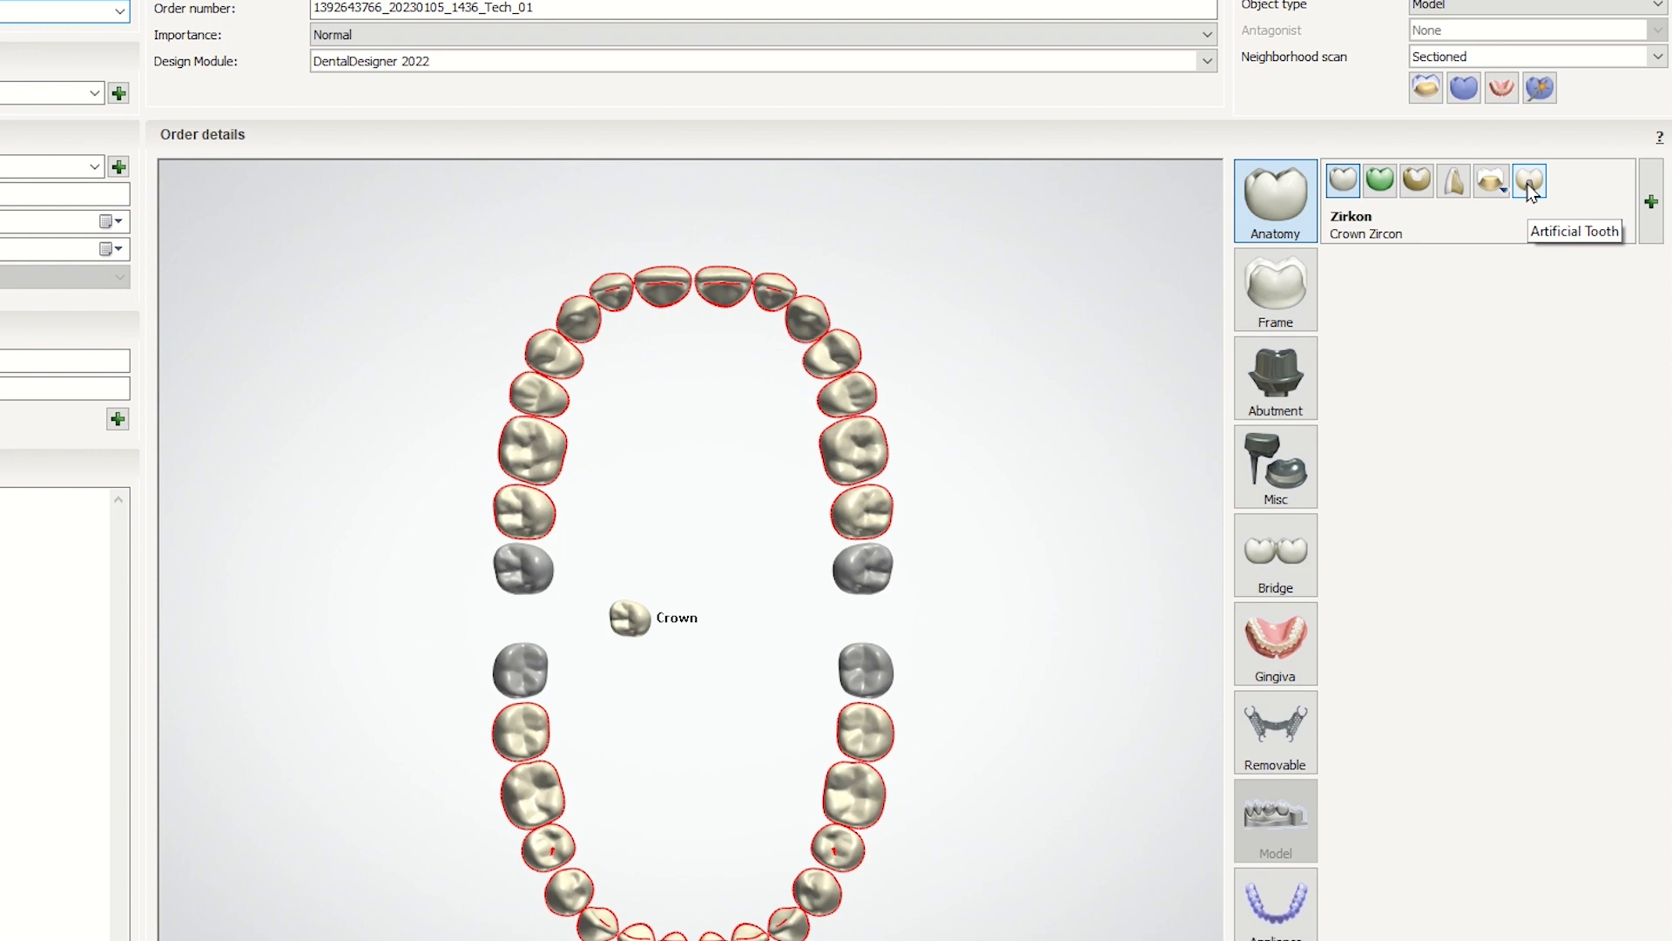
Make the selected teeth artificial teeth in Stratasys TrueDent material
click(1529, 180)
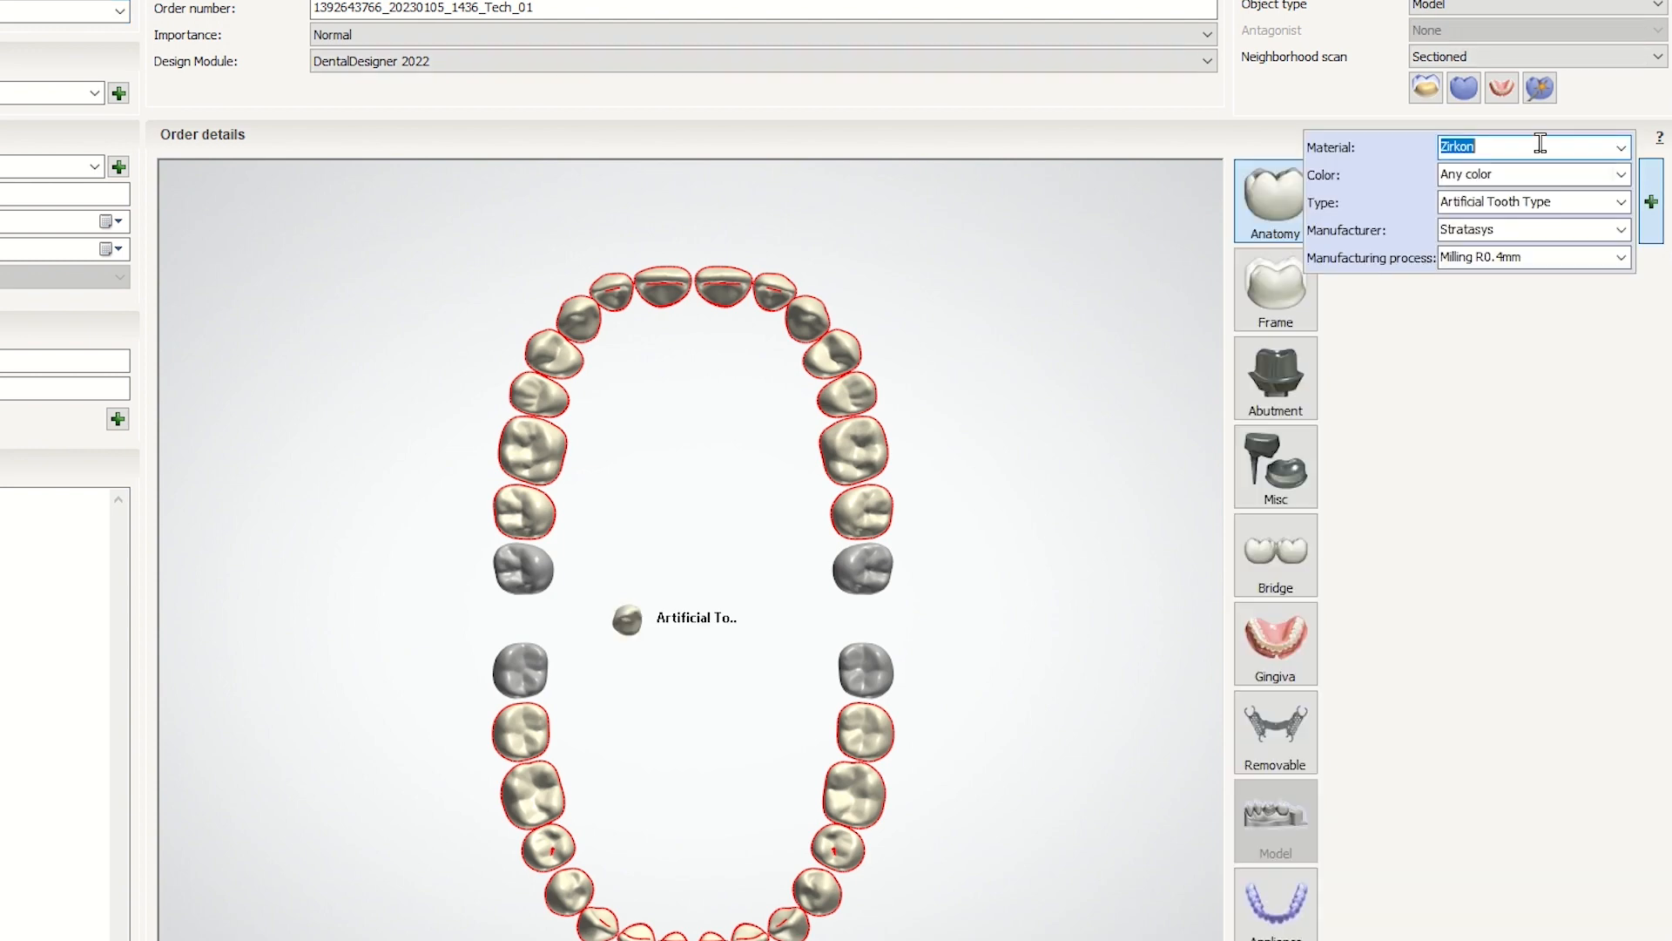
click(1620, 147)
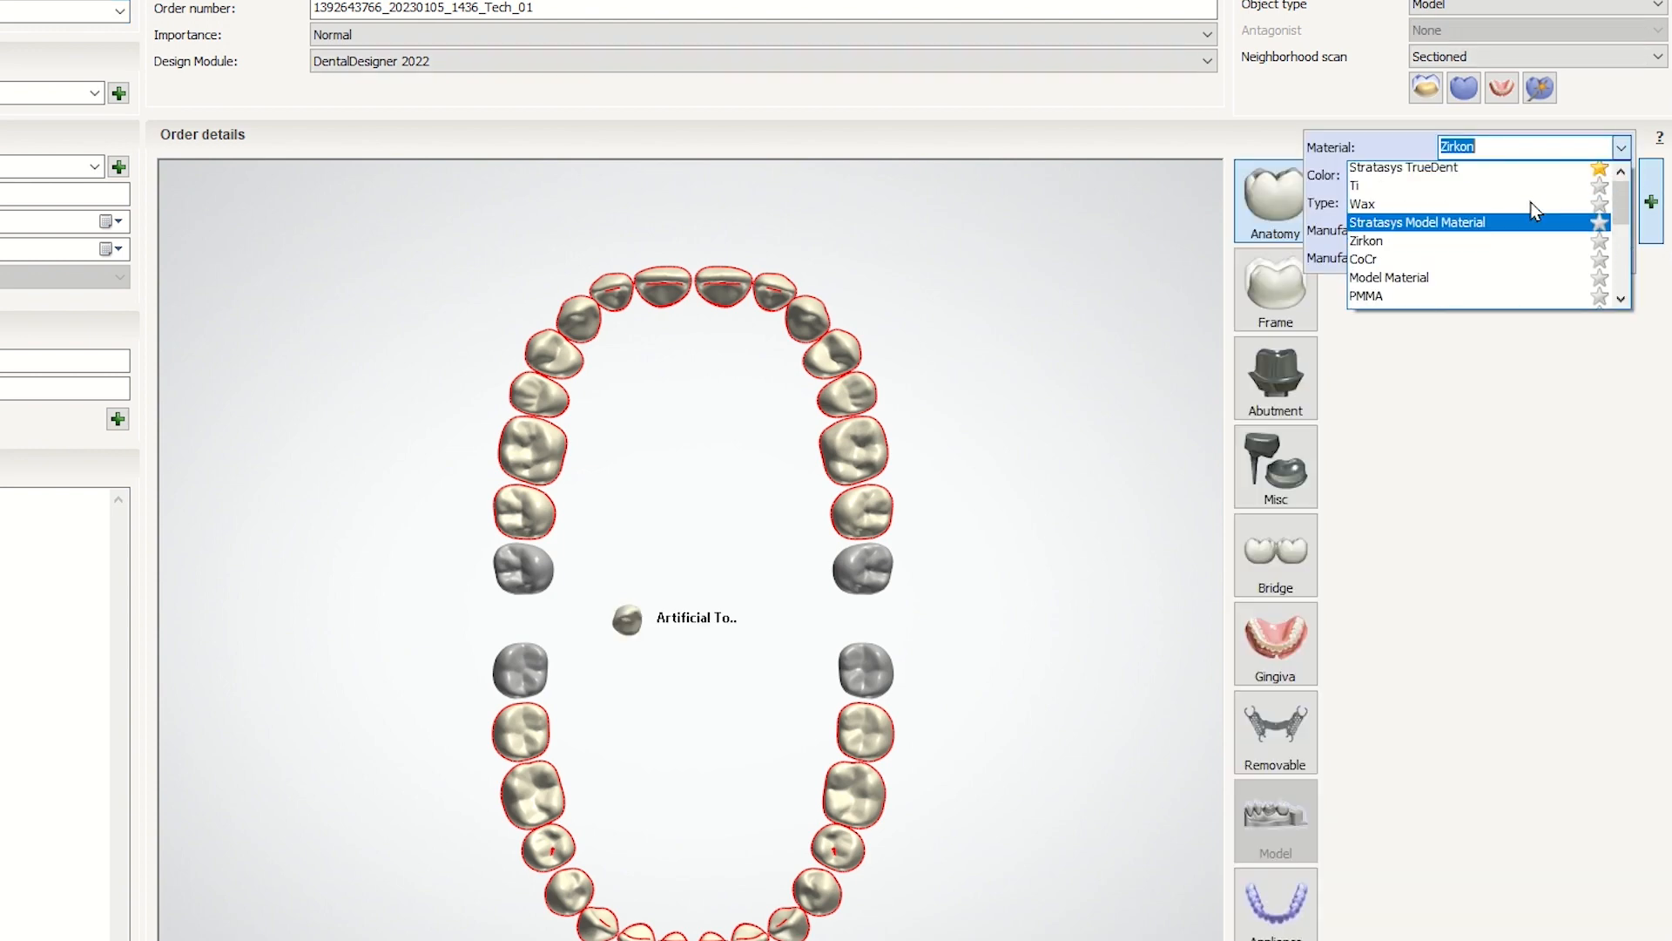
click(1402, 167)
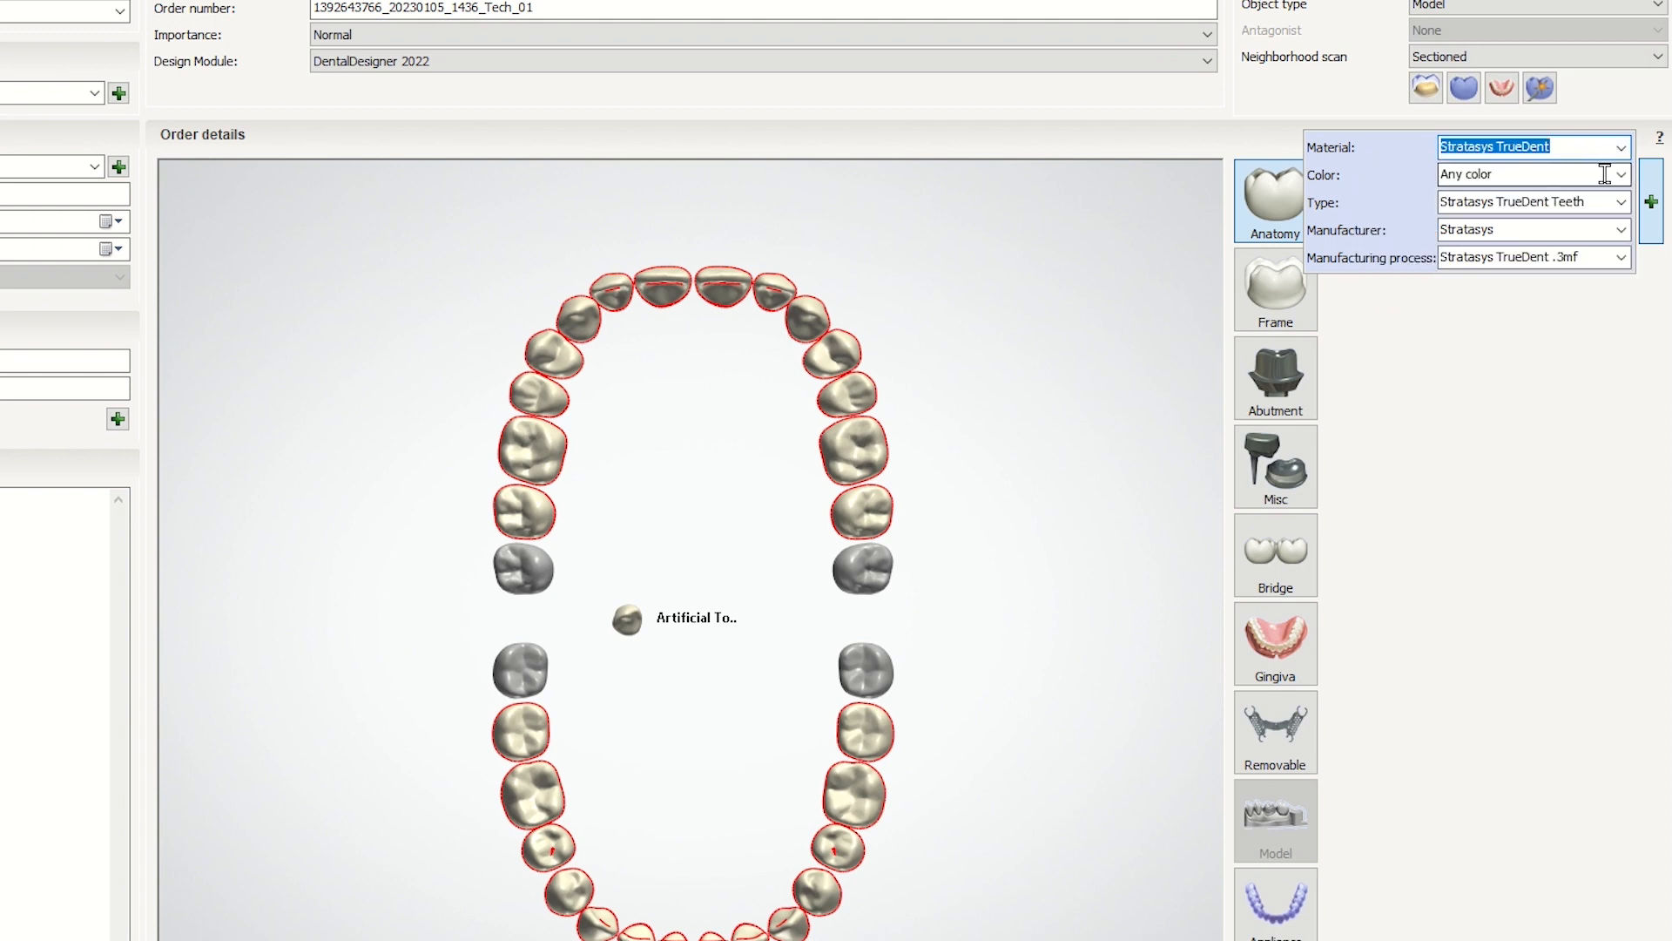
Set tooth colour B1 Two Layer and manufacturing process Stratasys TrueDent .3mf
click(1622, 175)
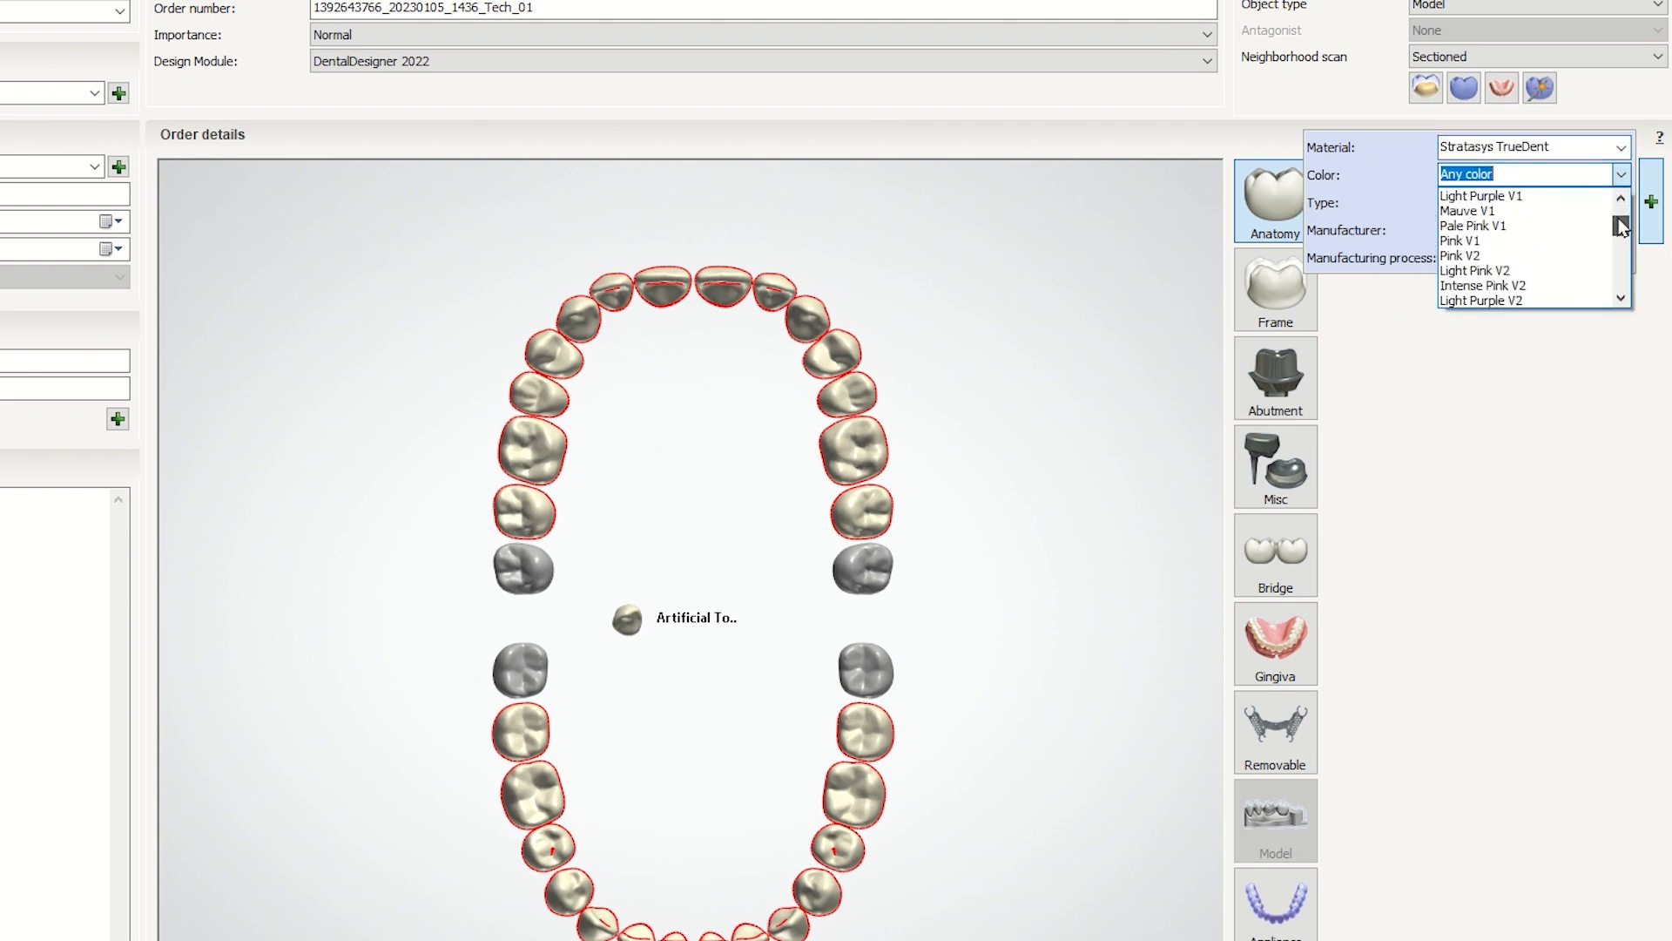
scroll(down, 3)
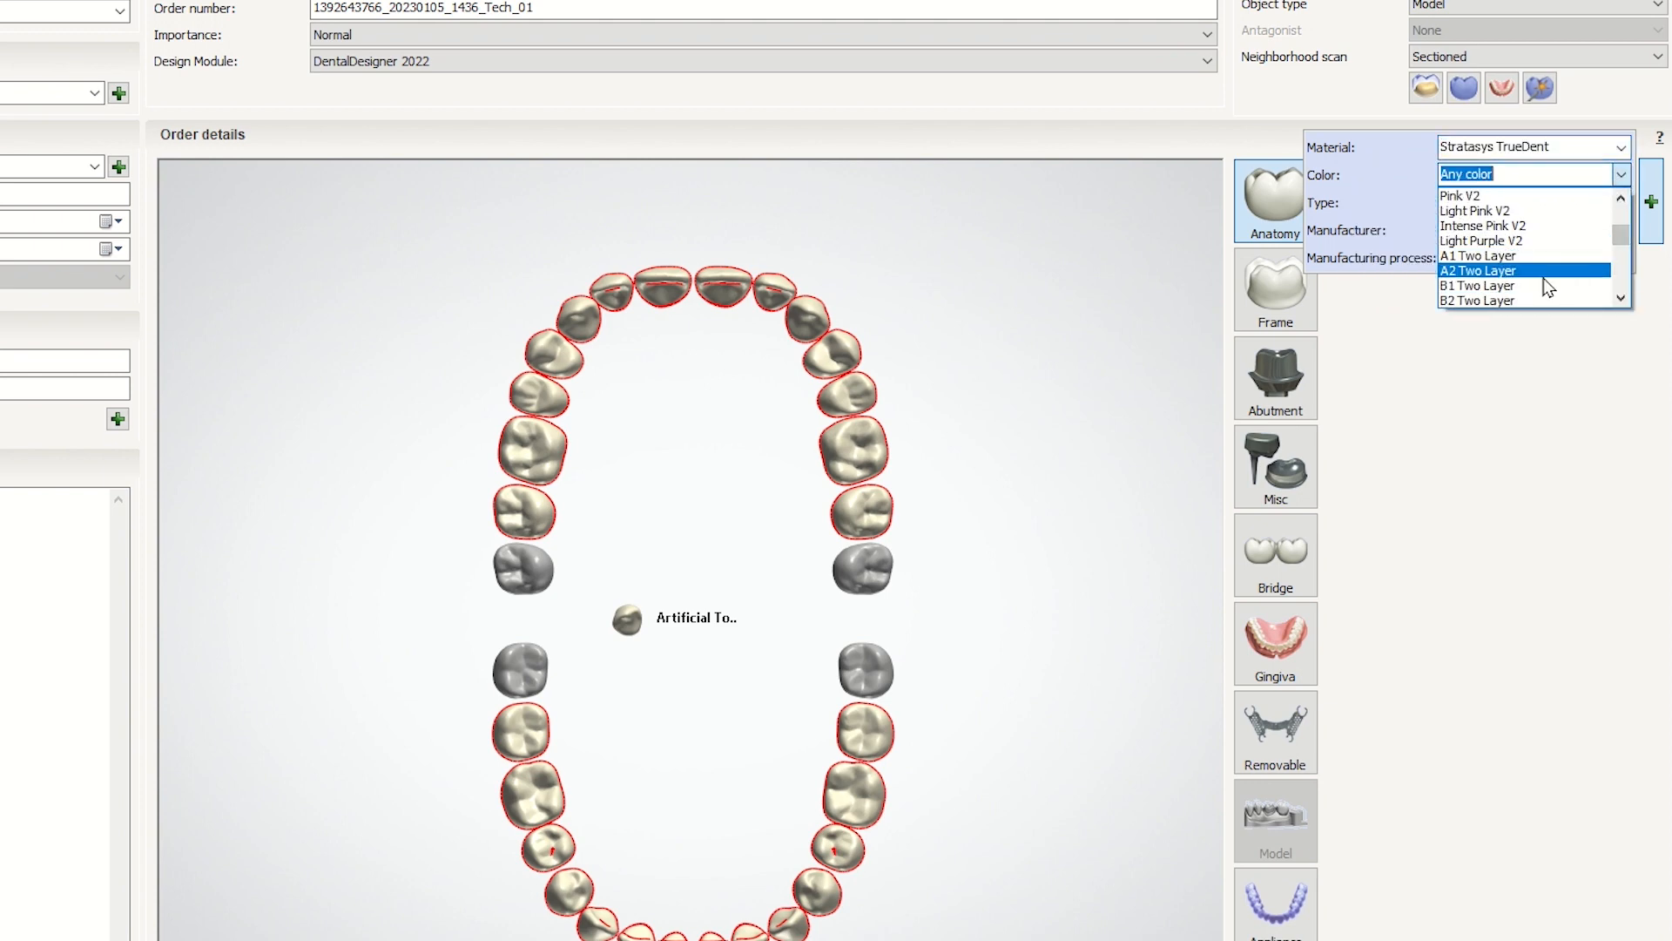
click(1479, 283)
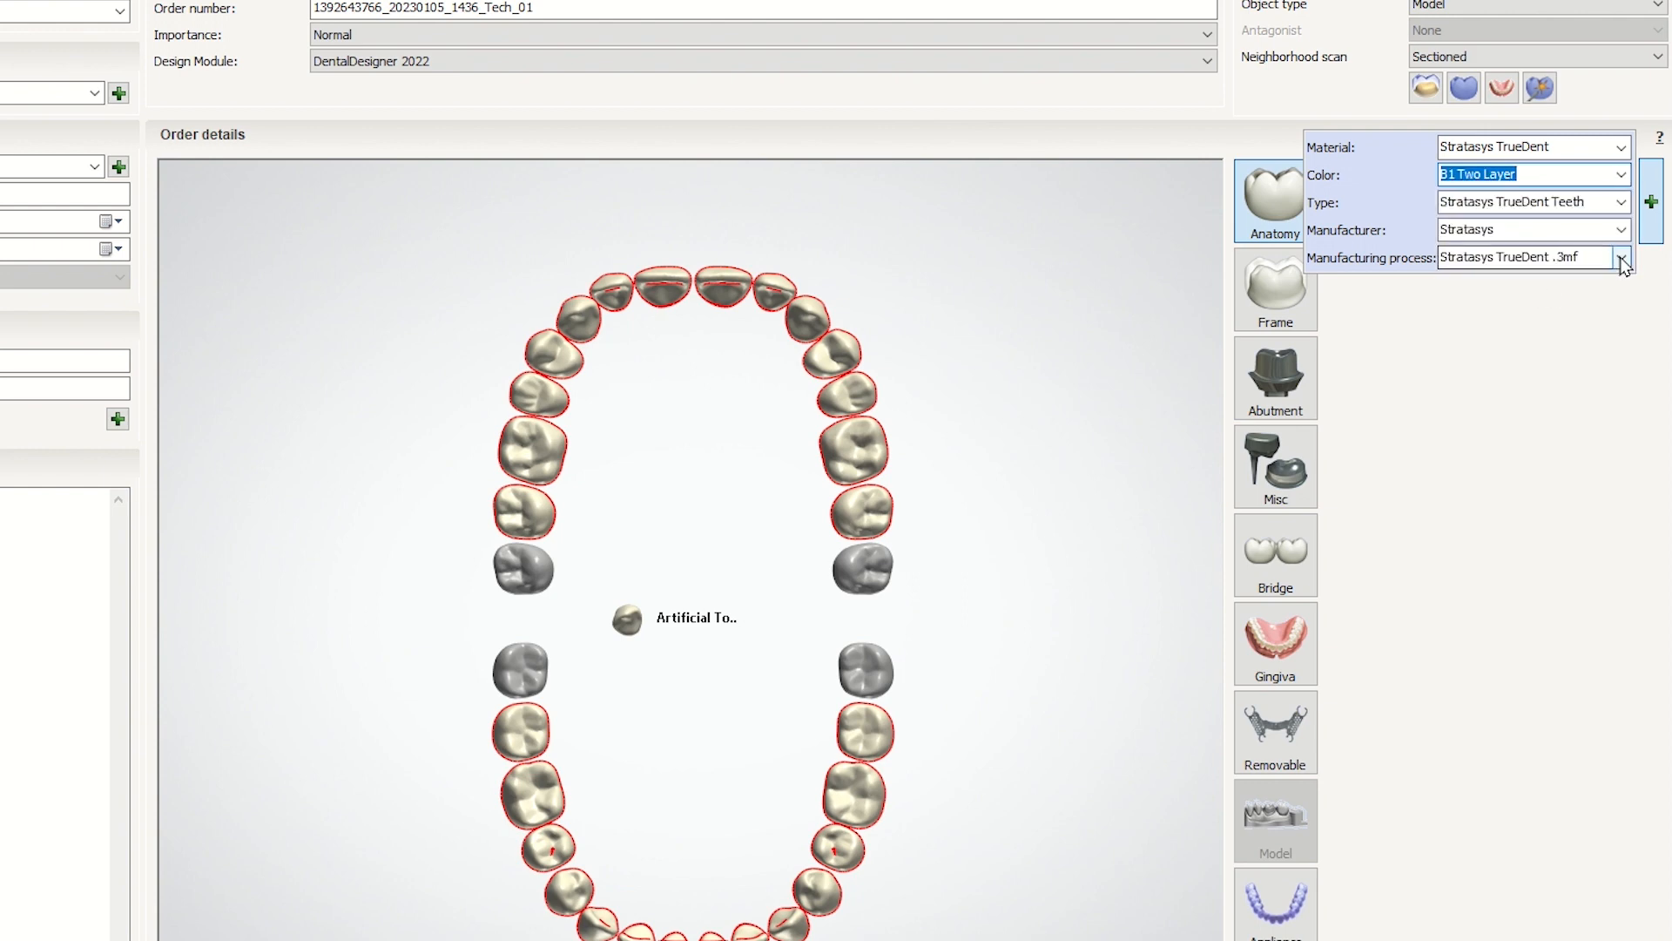
click(1622, 258)
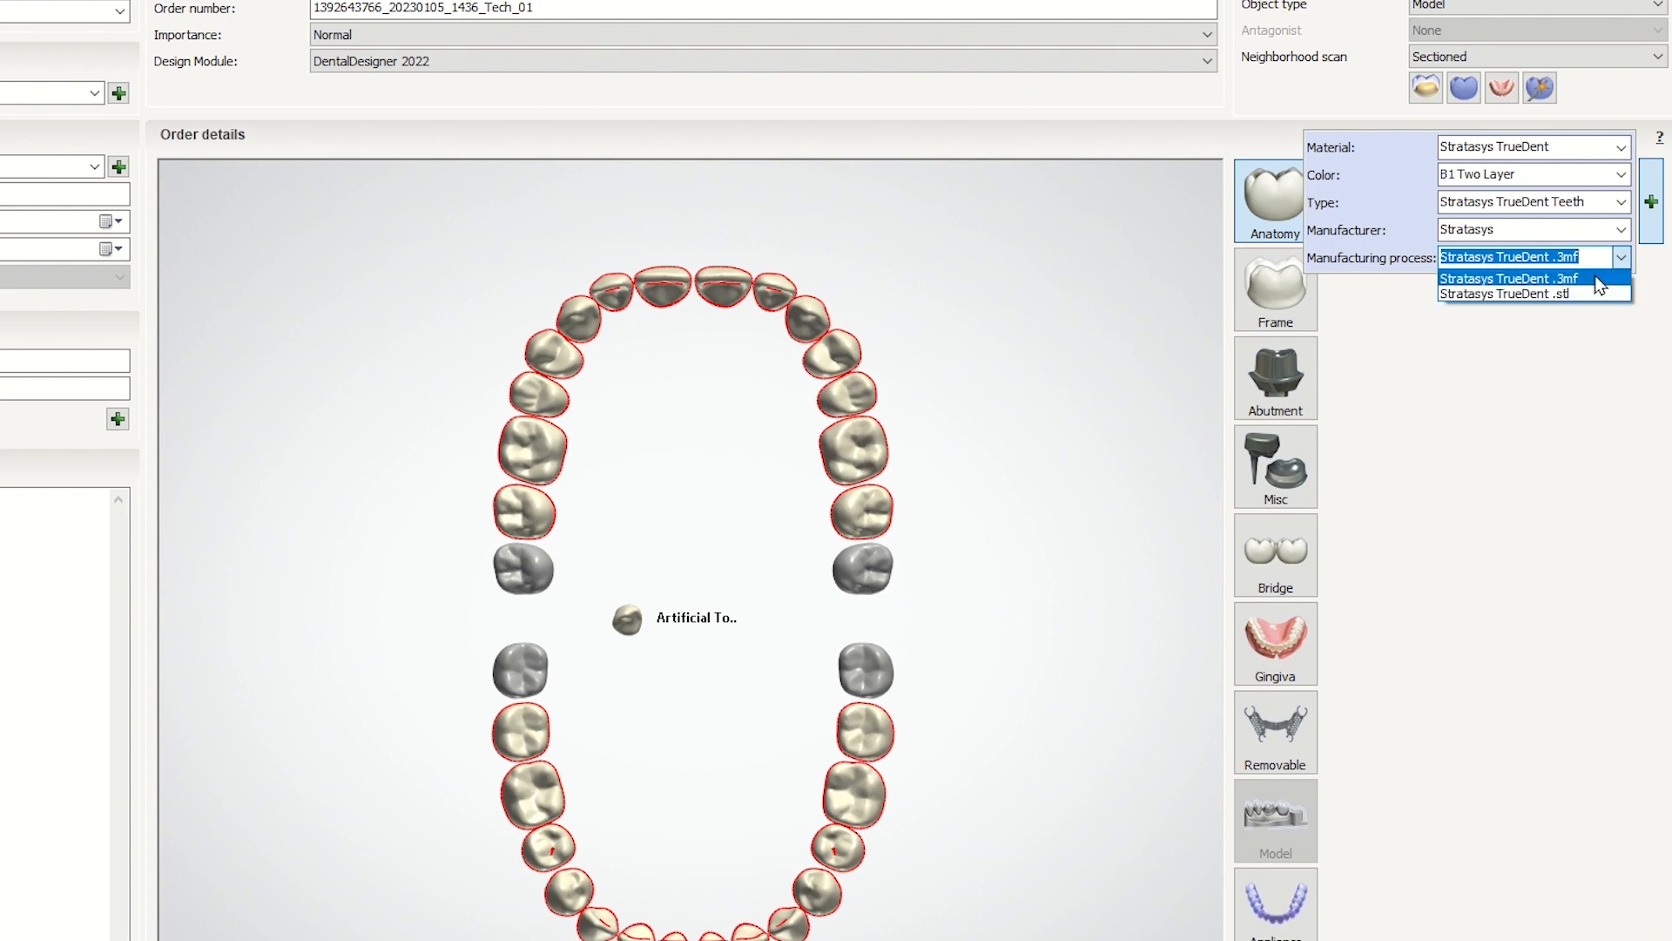
mouse_move(1505, 292)
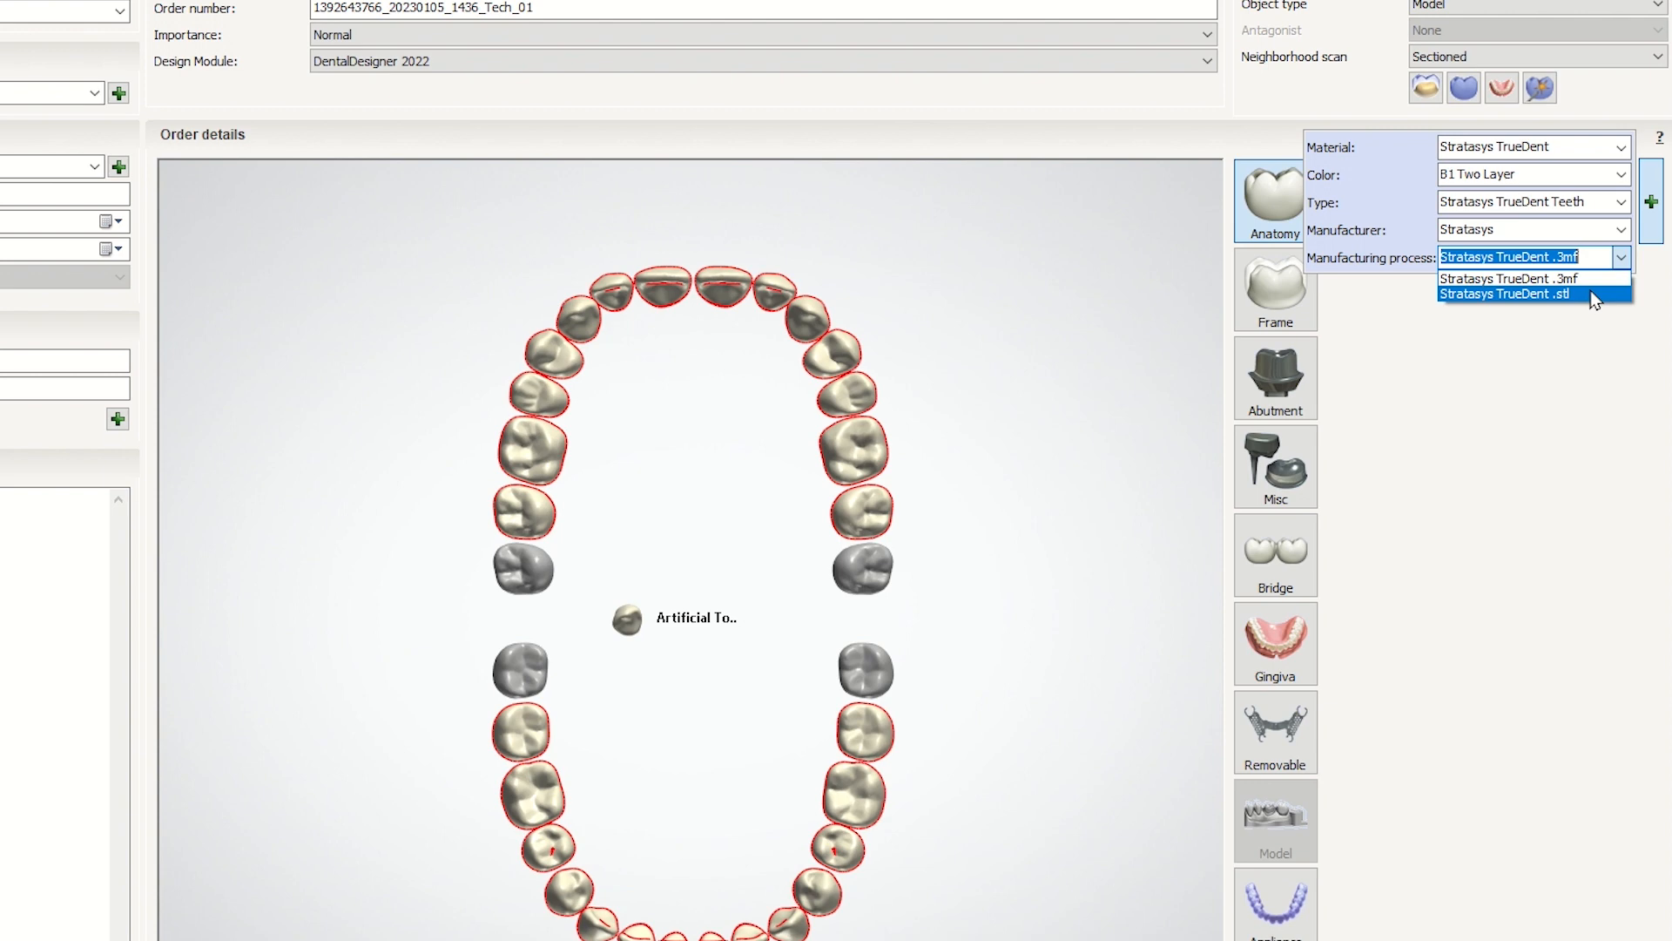
mouse_move(1508, 279)
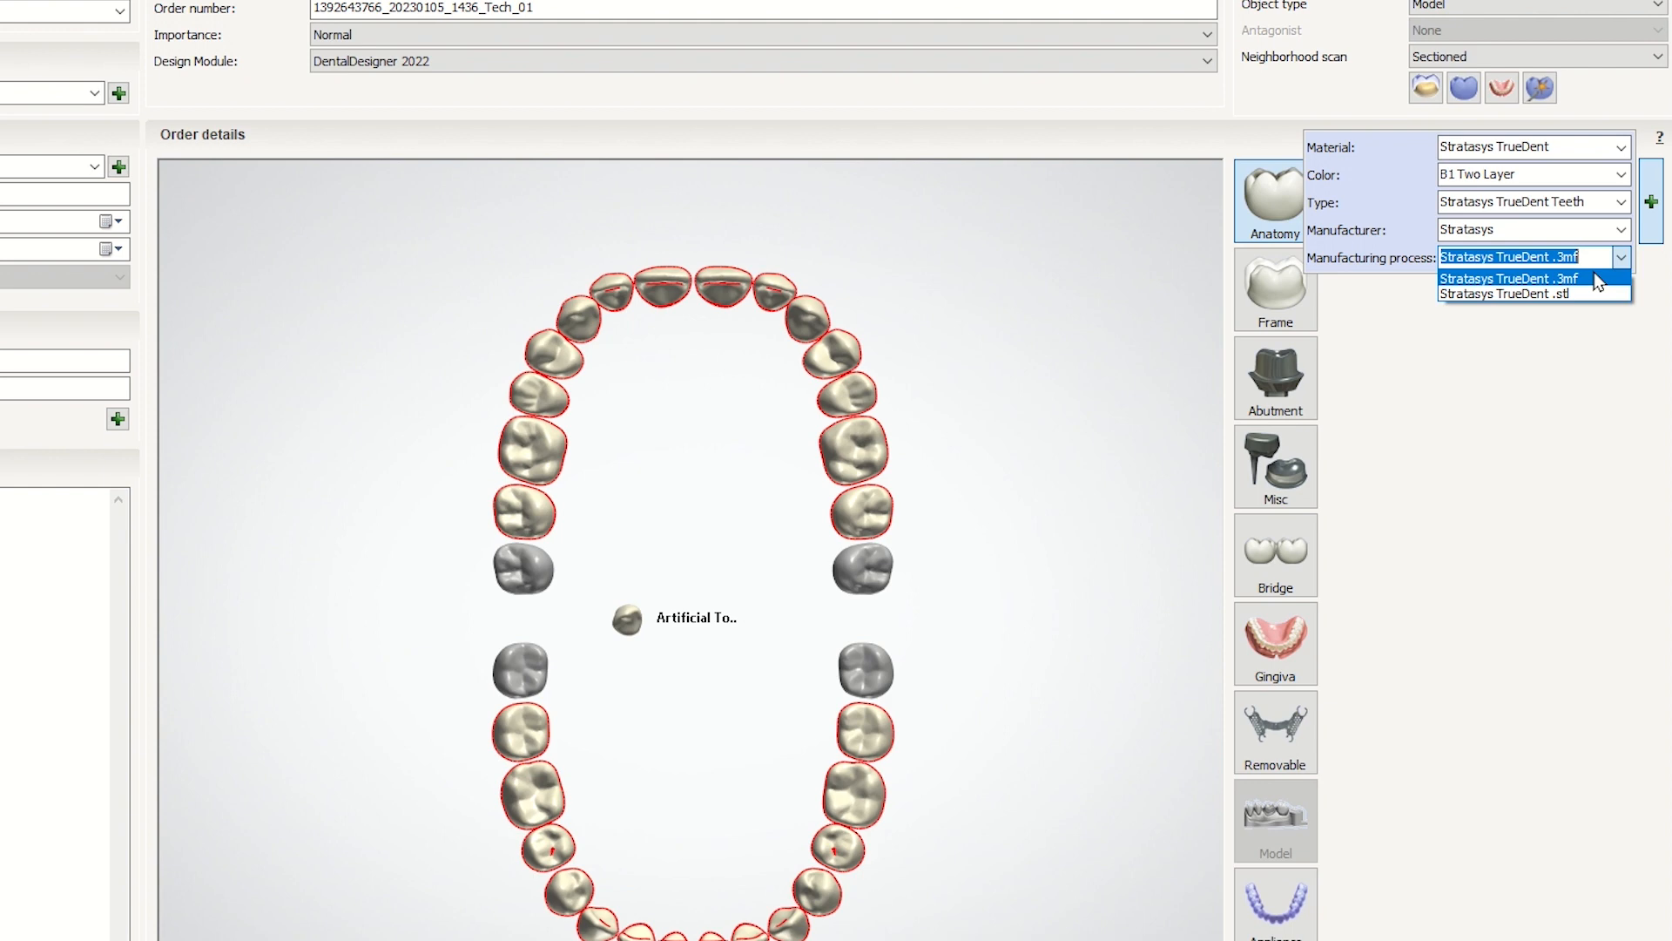
click(1508, 278)
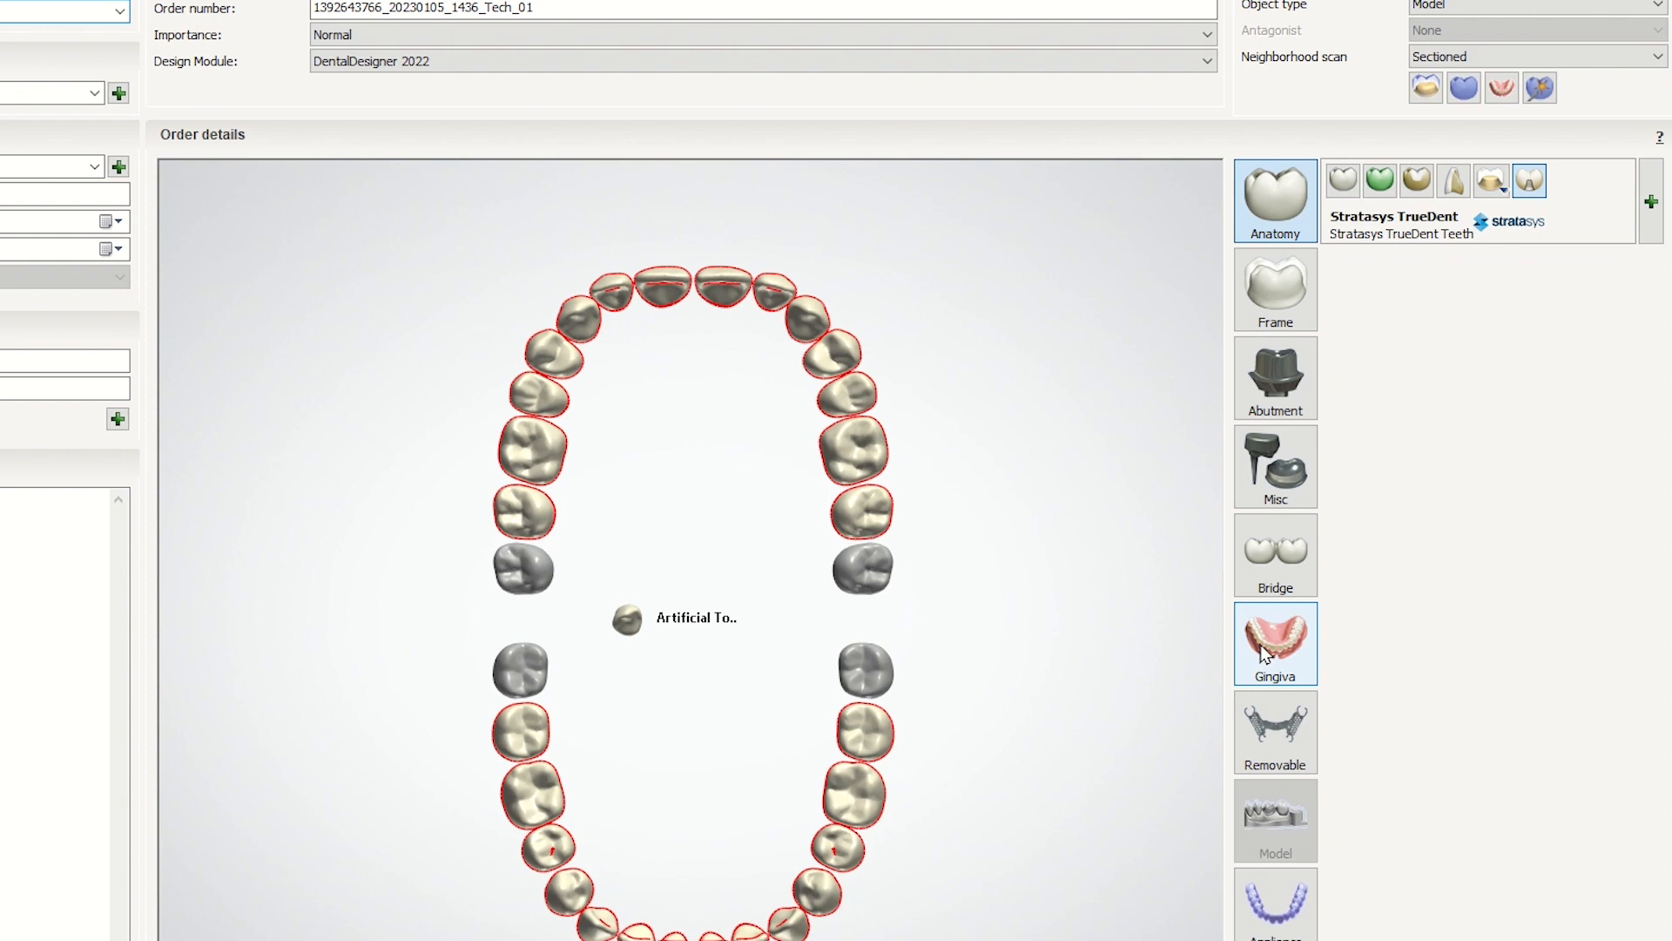
Add Stratasys TrueDent gingiva in Pale Pink V1 and confirm the Order Form
click(1275, 643)
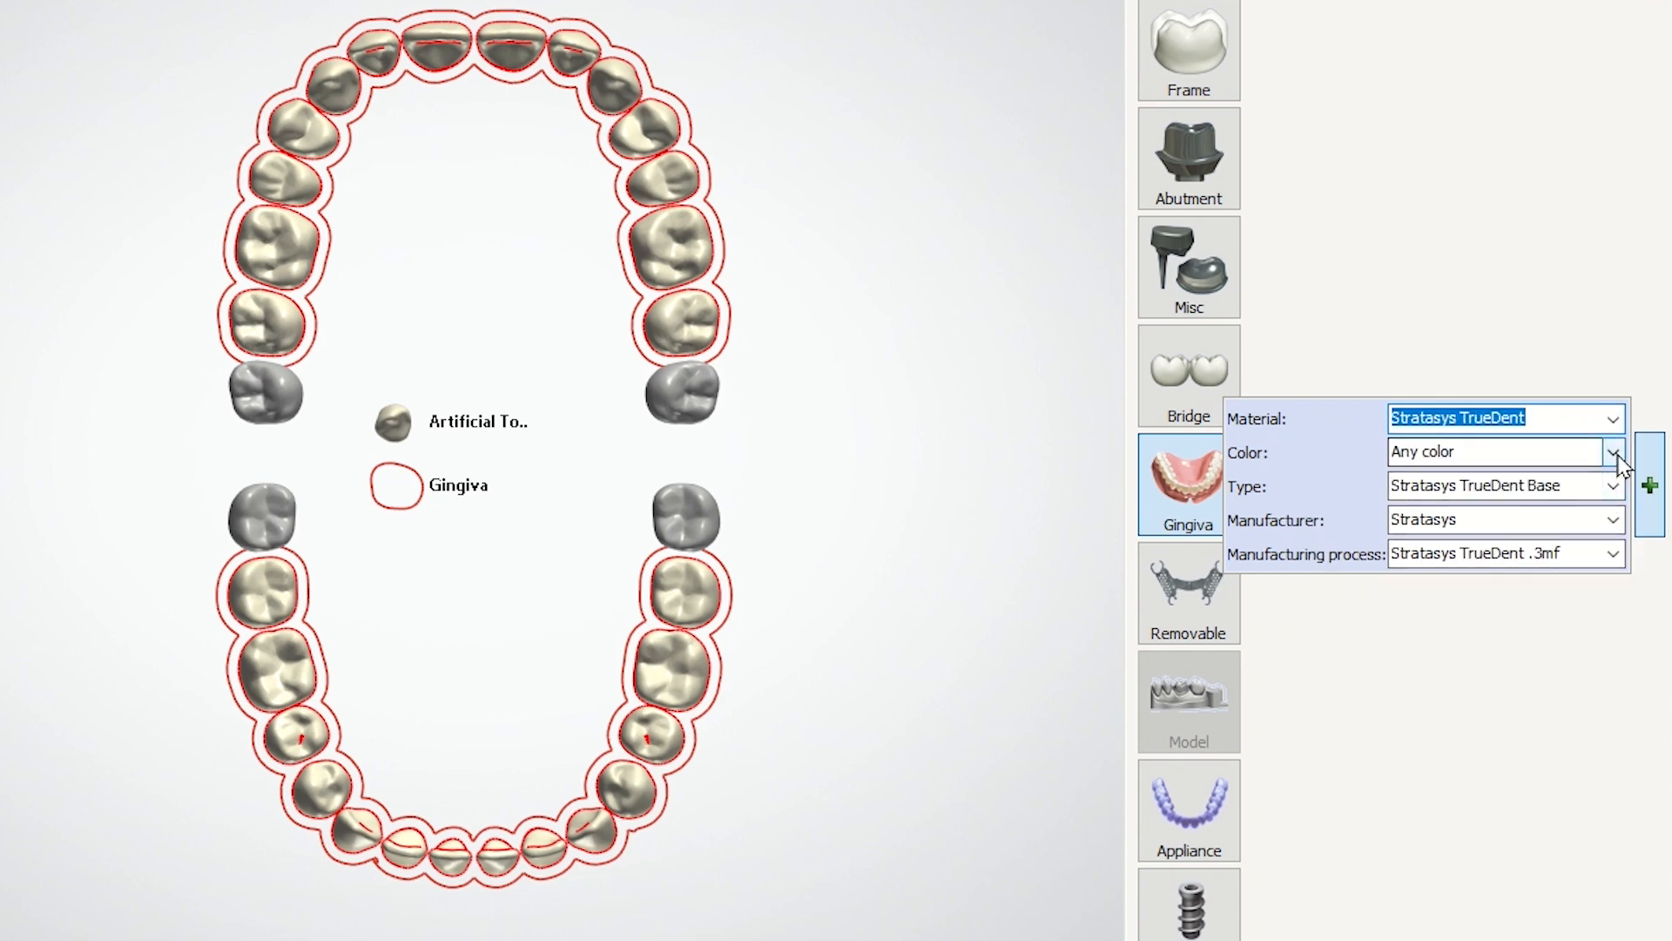
click(1613, 451)
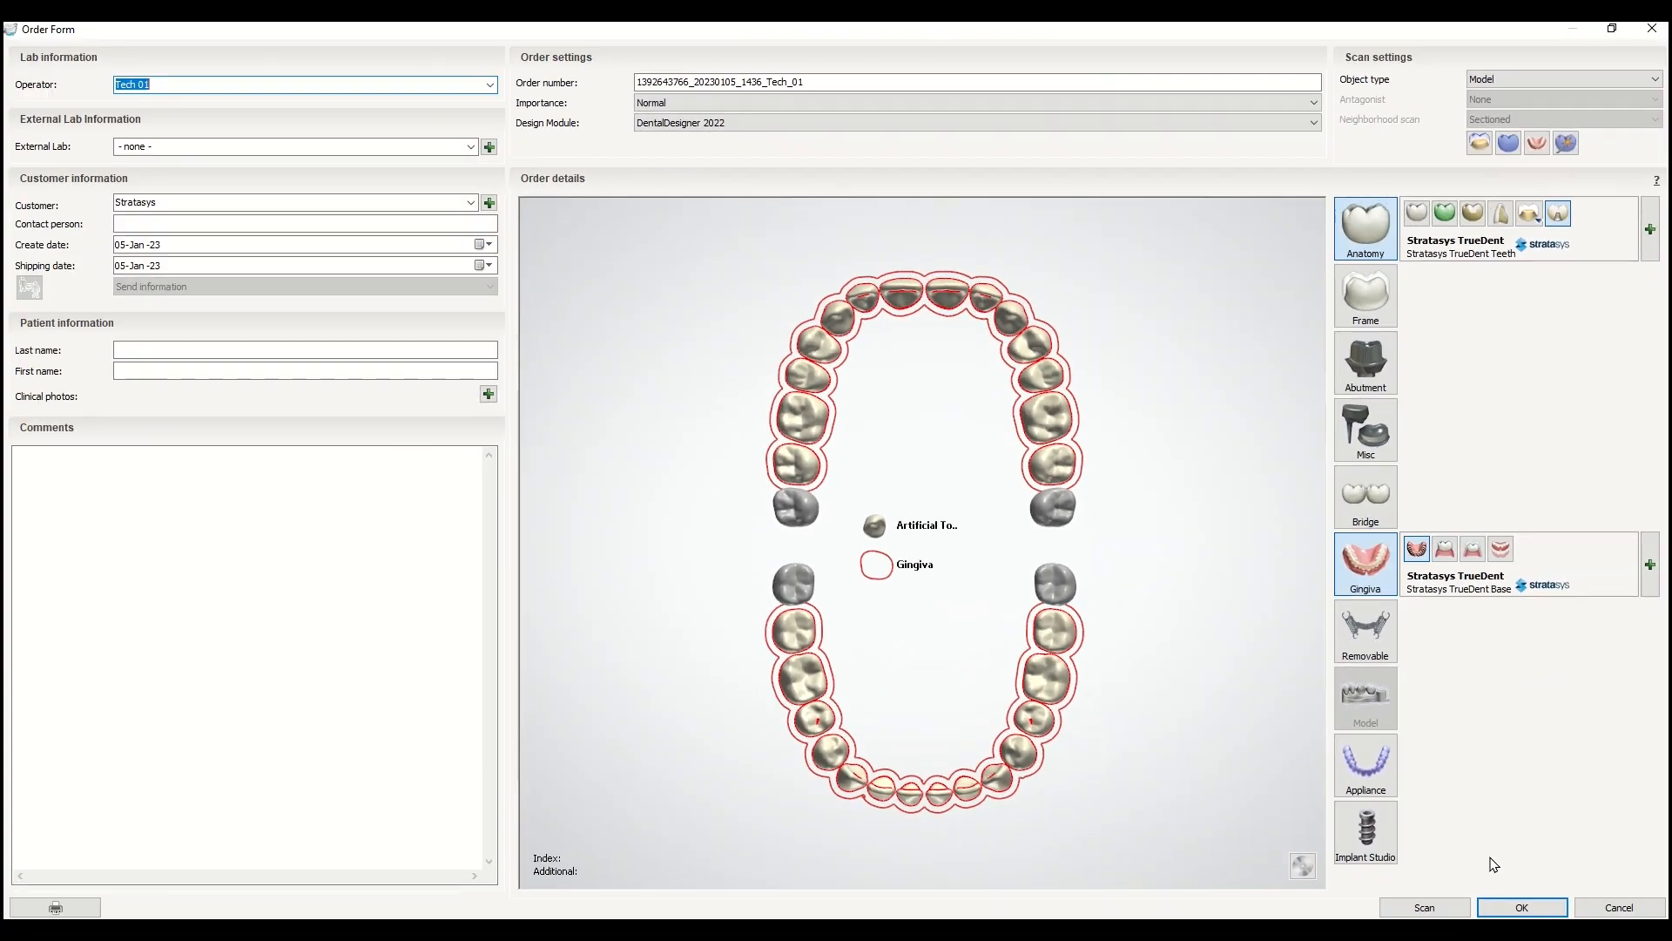
click(1521, 908)
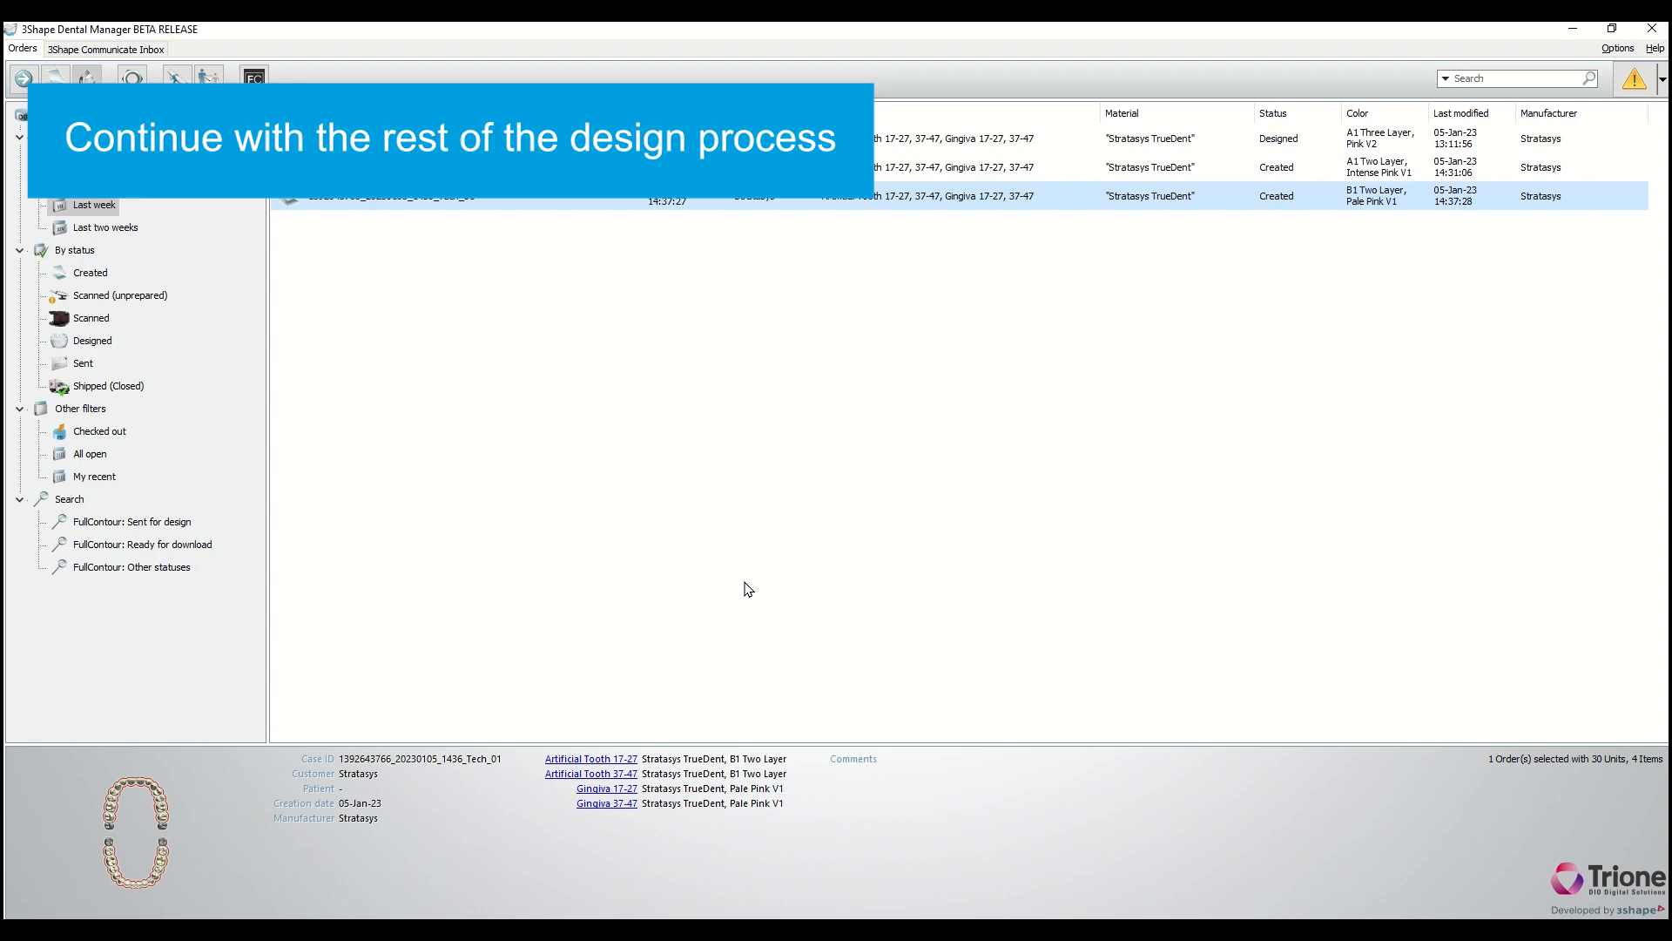
mouse_move(742, 580)
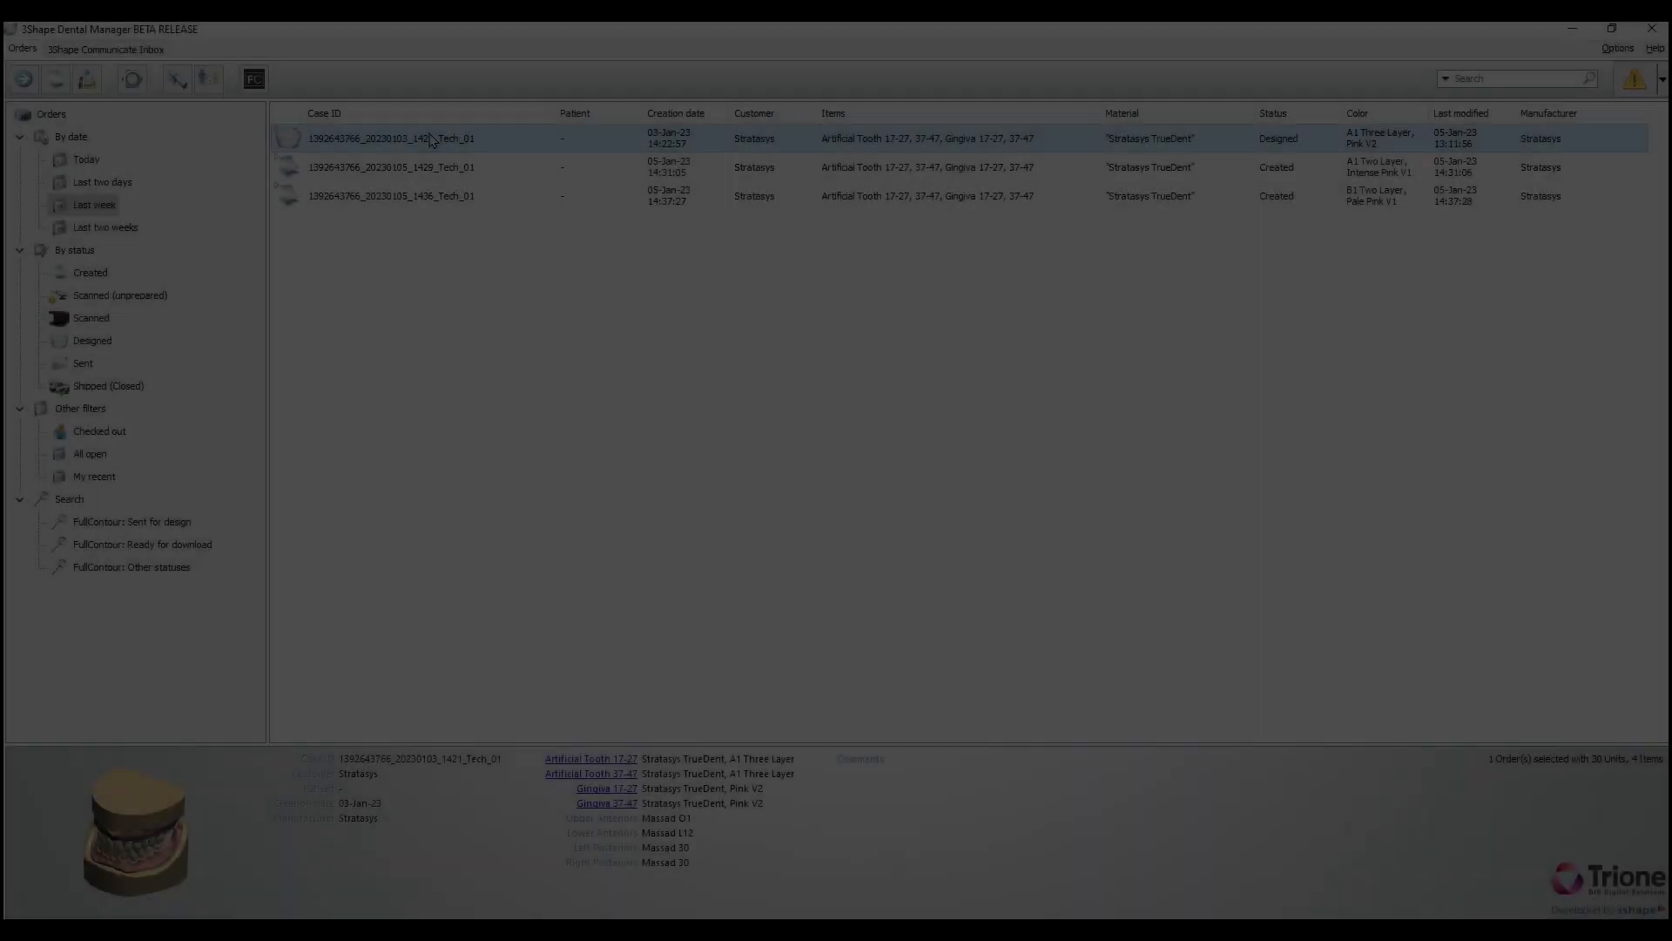
right_click(427, 138)
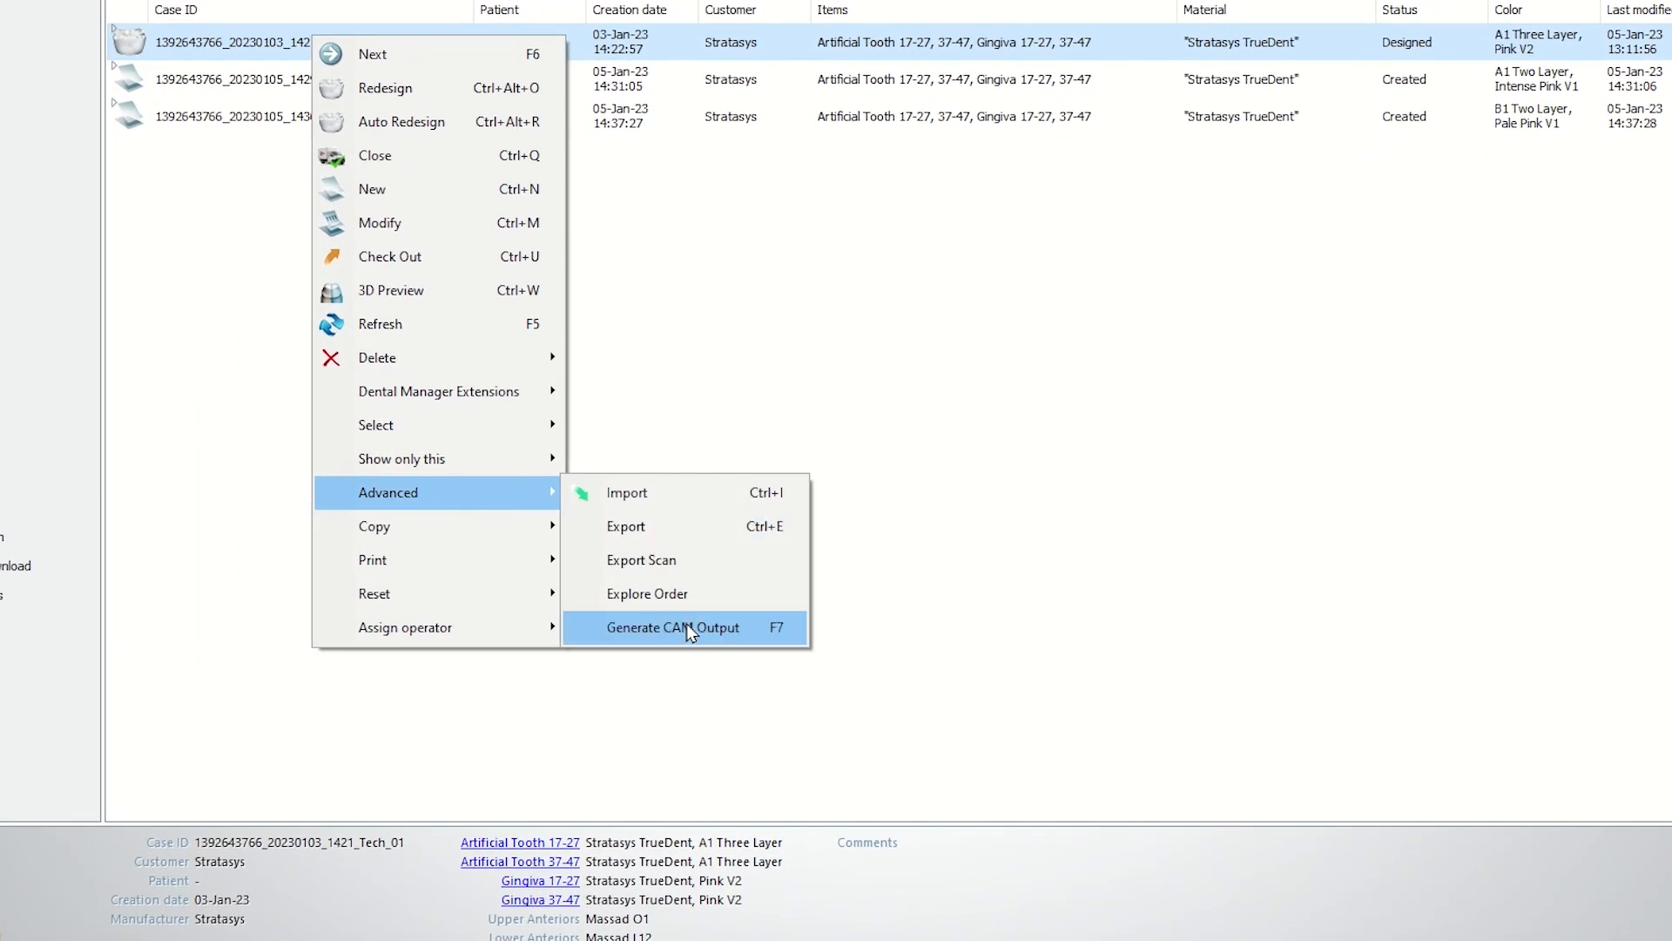
click(673, 627)
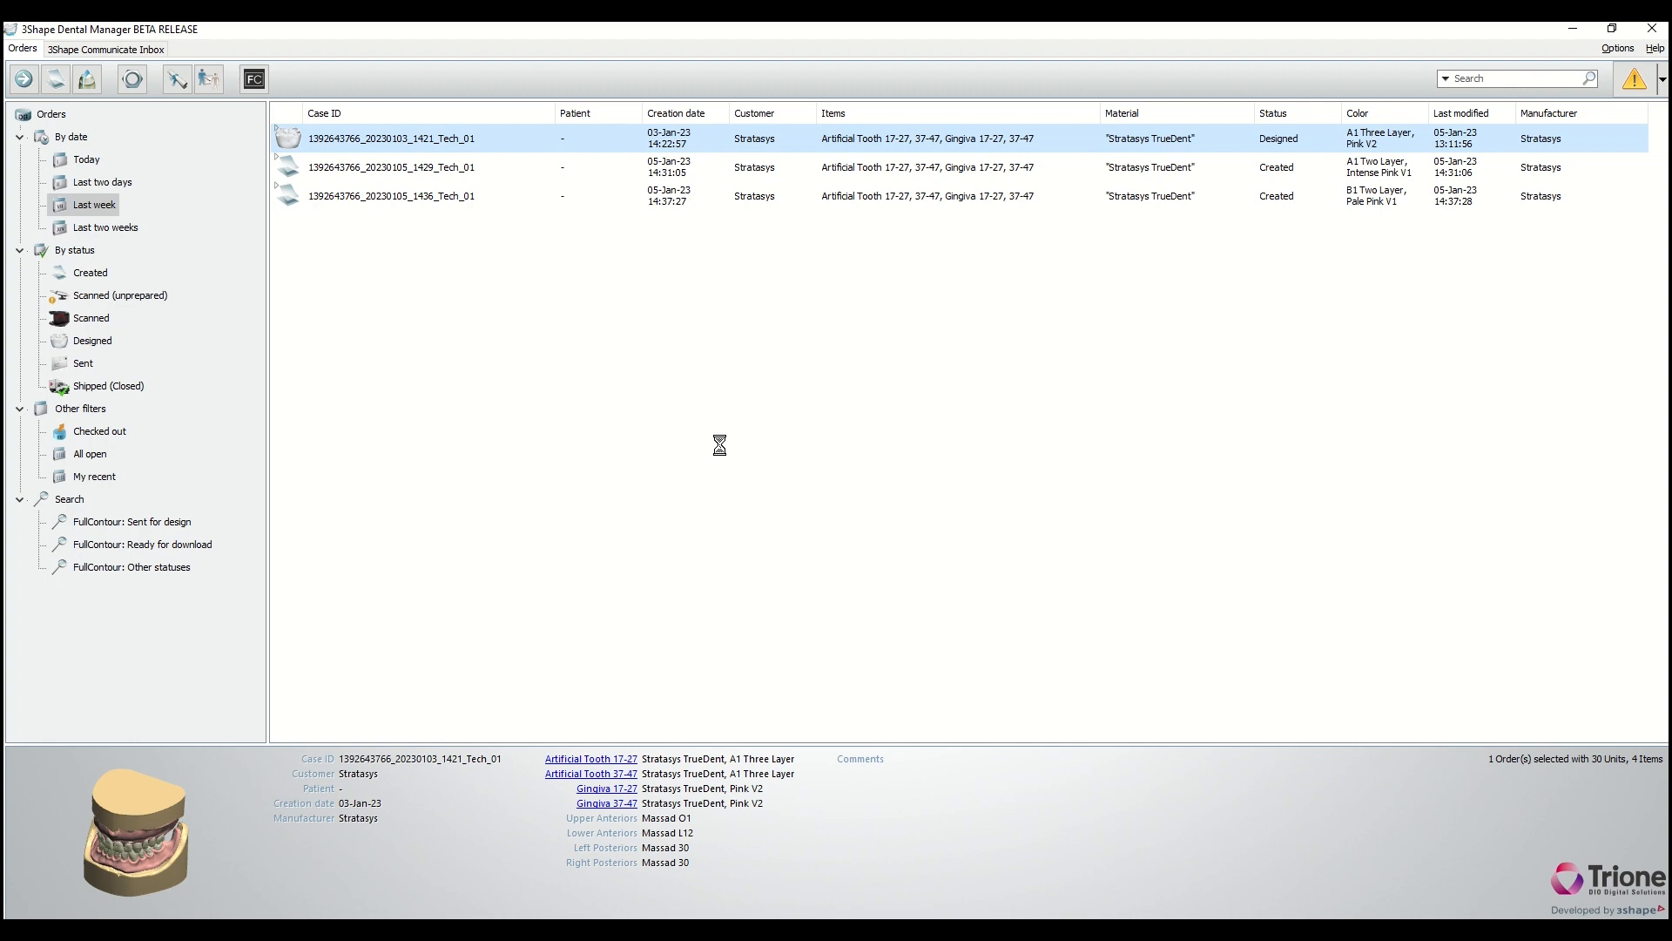
right_click(427, 138)
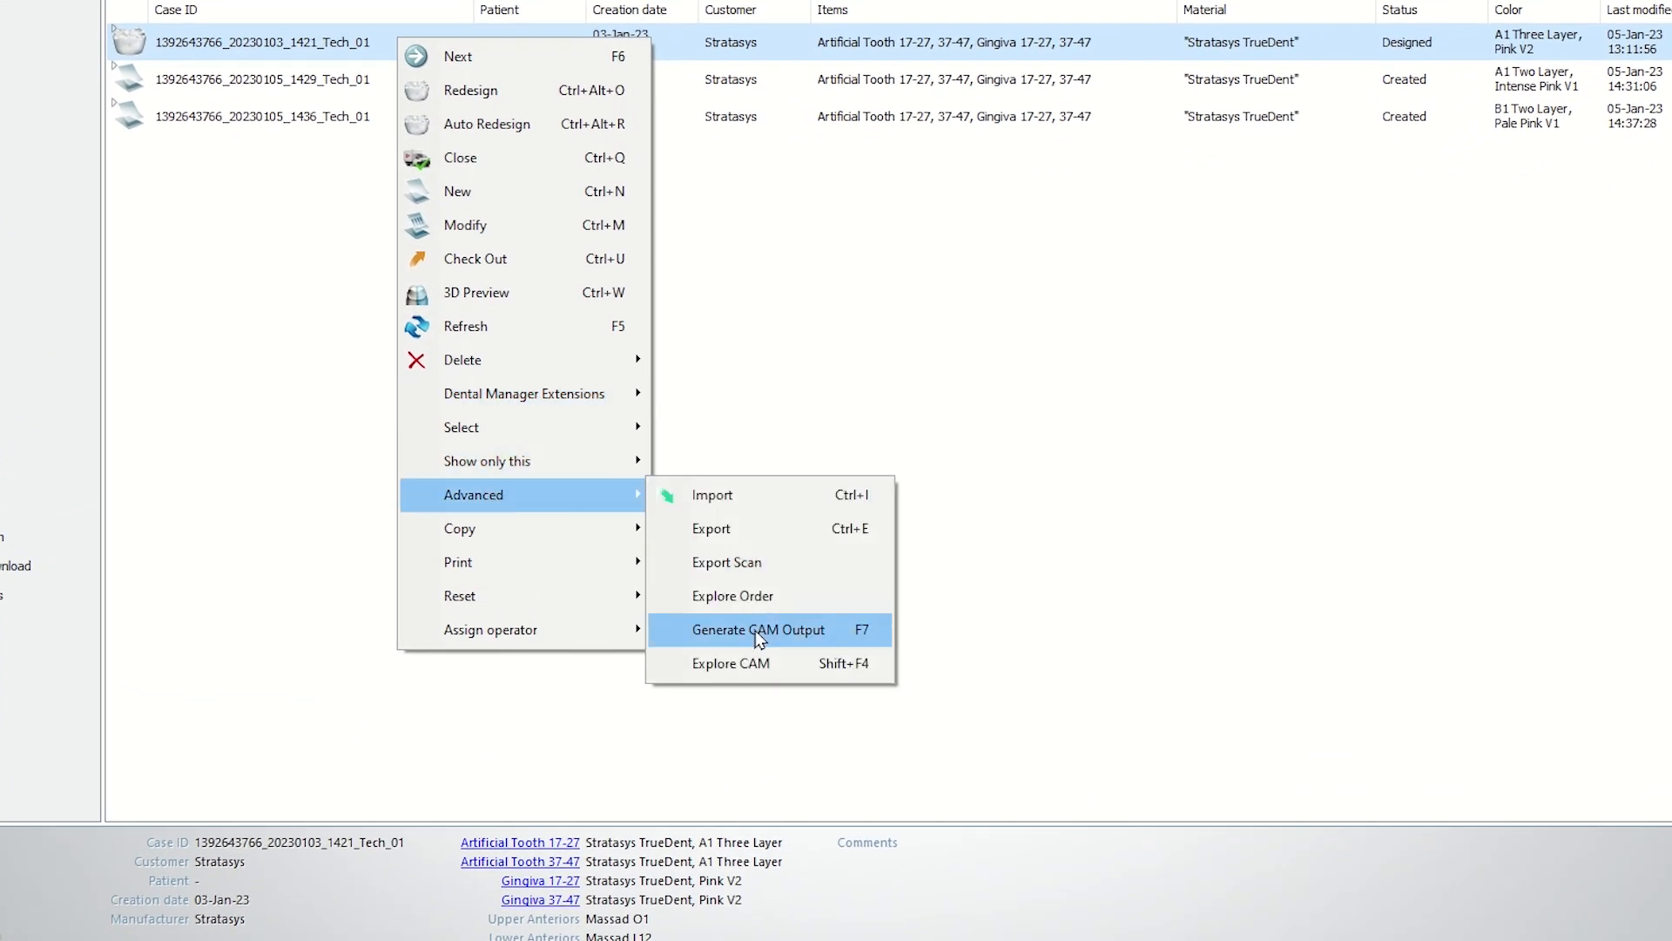
click(758, 628)
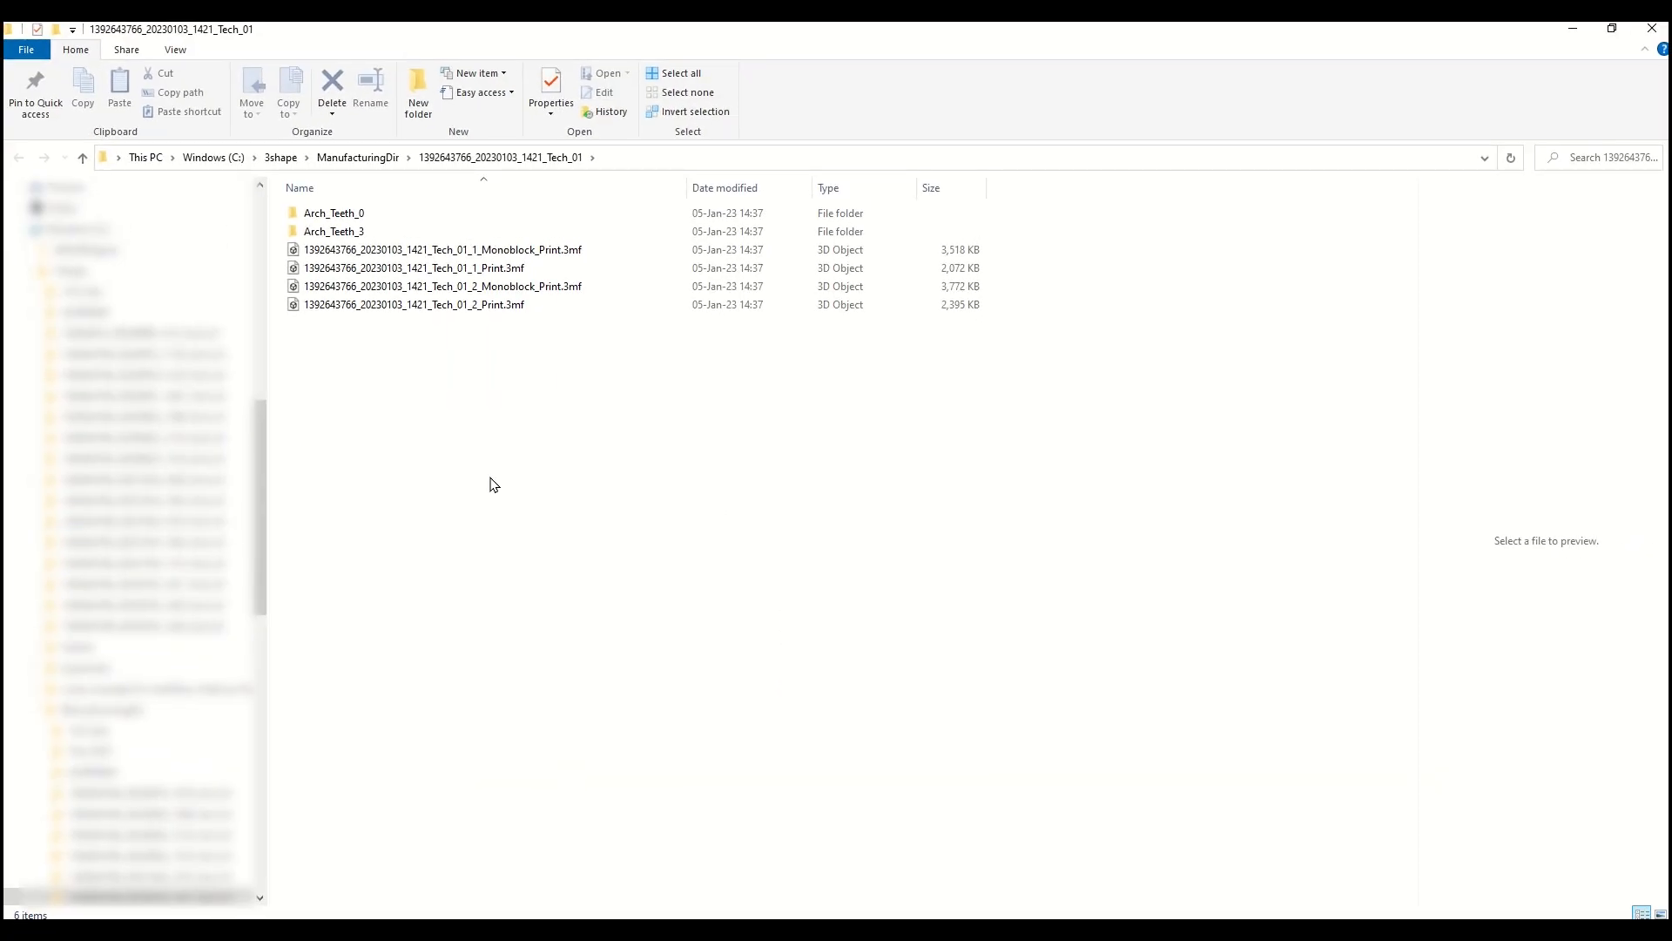
mouse_move(503, 315)
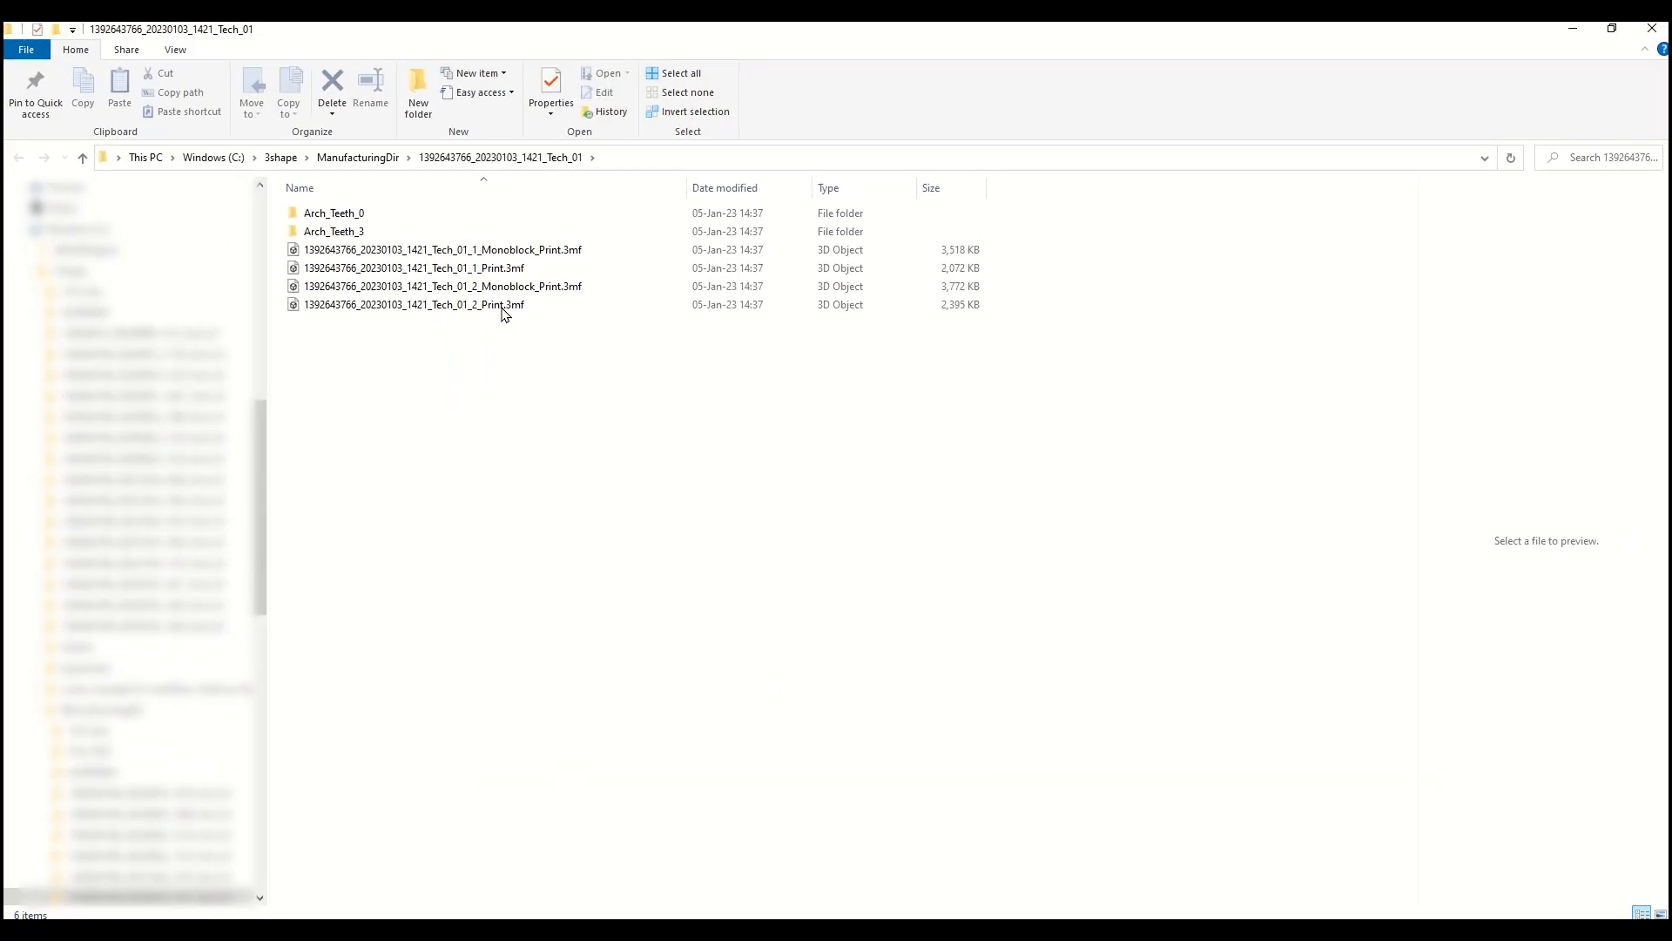
click(414, 267)
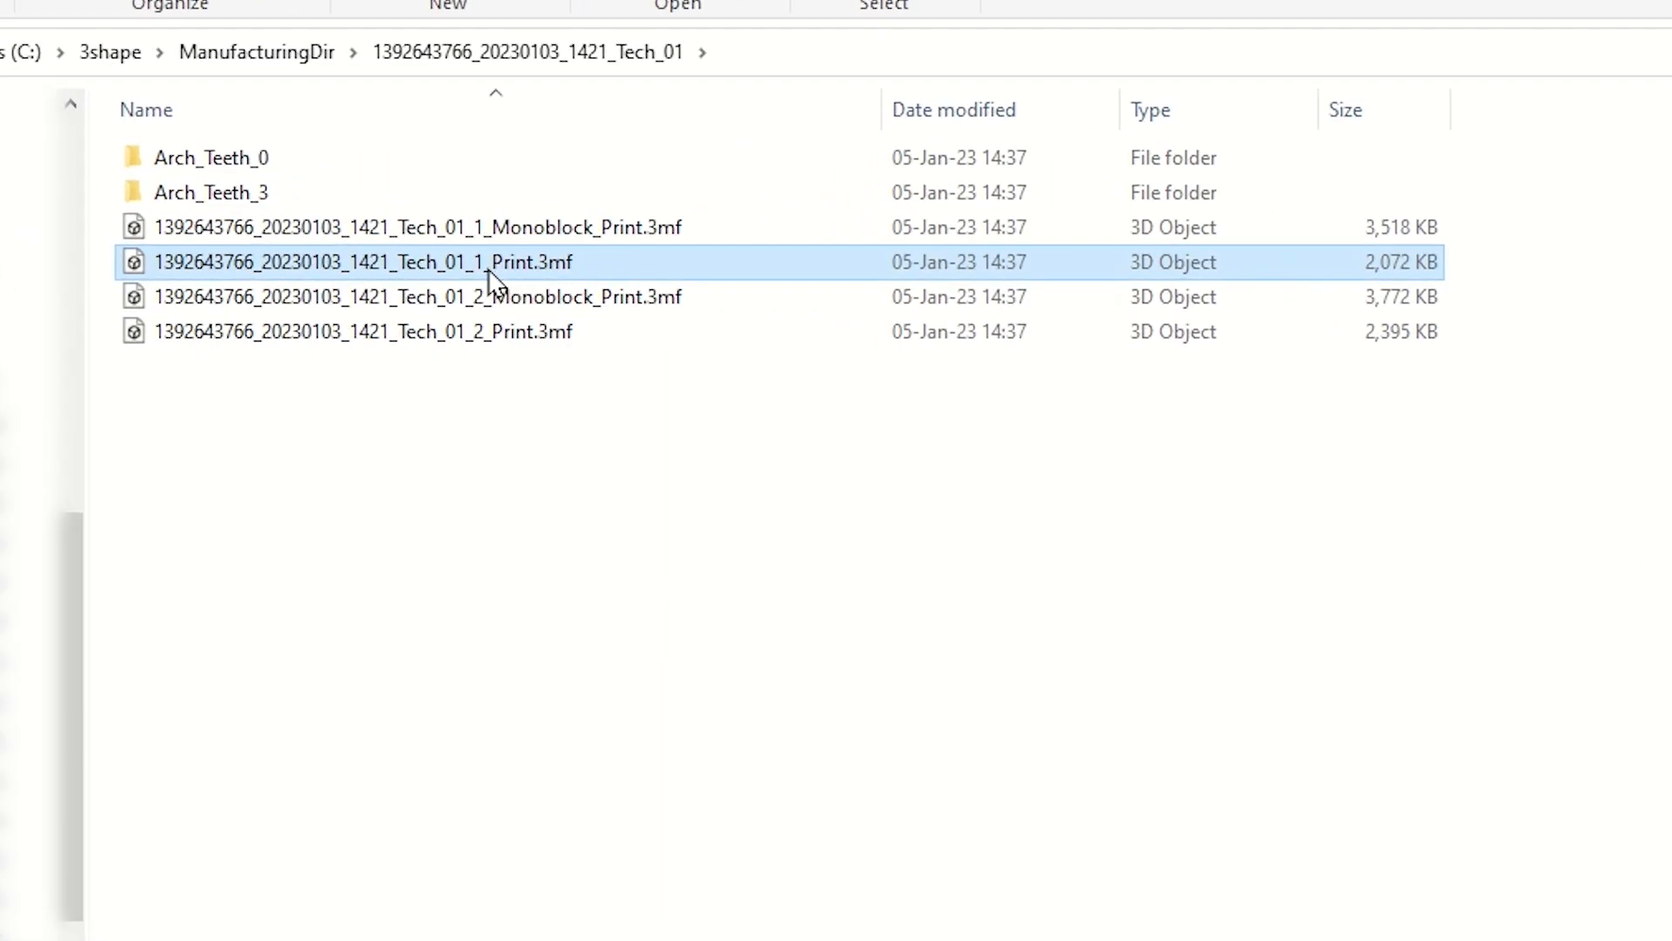